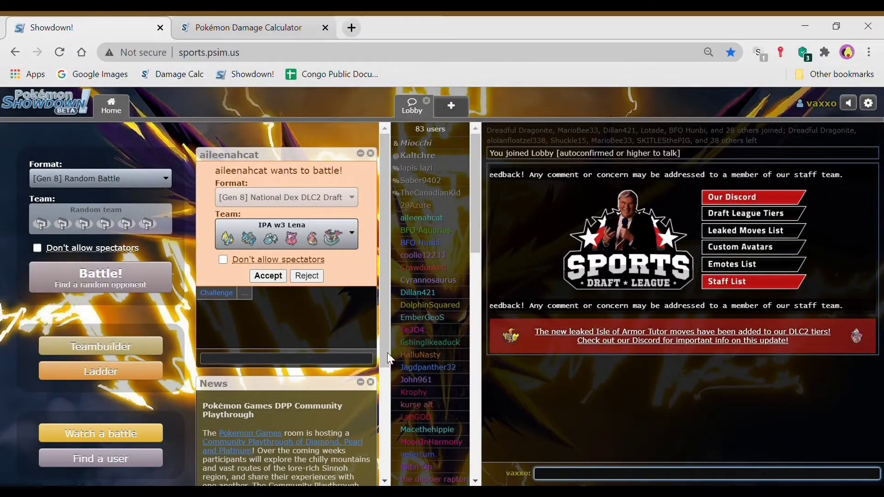
Step: Accept the National Dex DLC2 Draft challenge and reach team preview
click(268, 275)
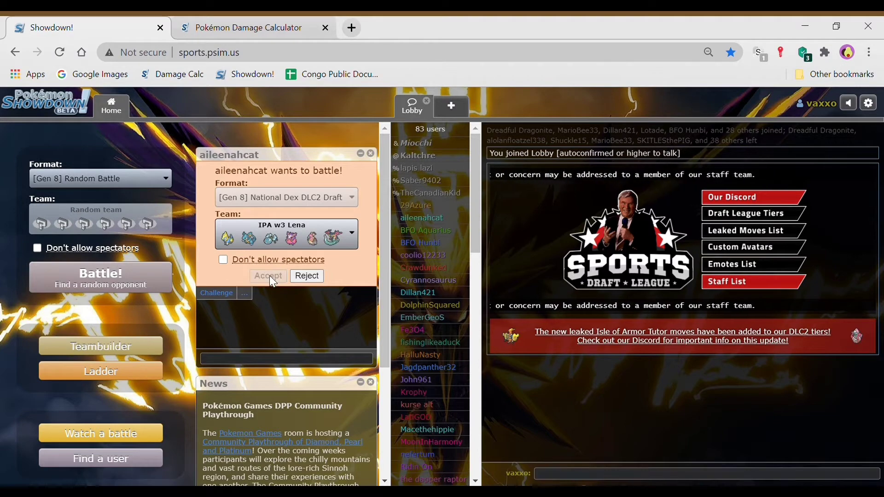
click(267, 275)
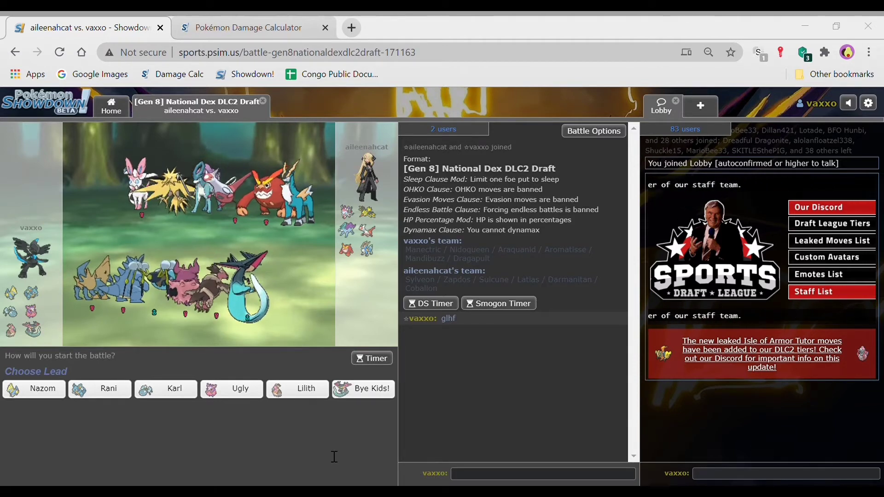
mouse_move(338, 433)
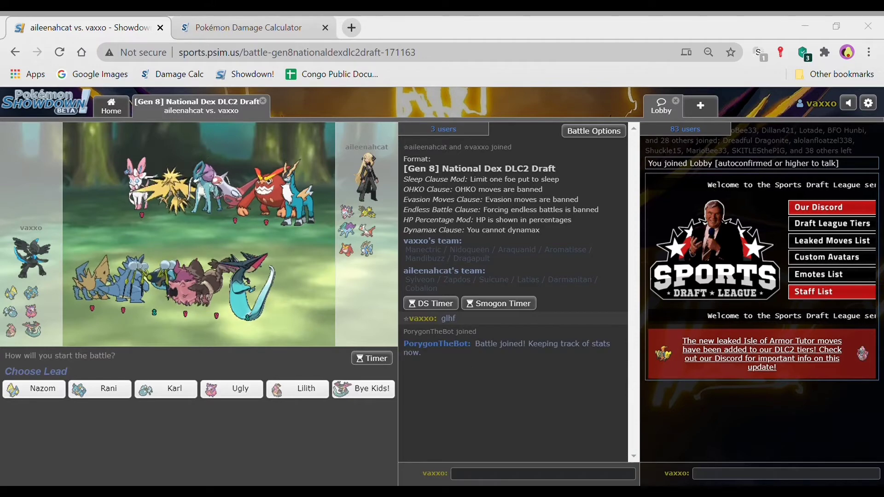
Step: Send out Nidoqueen (Rani) as the lead against Suicune
click(296, 51)
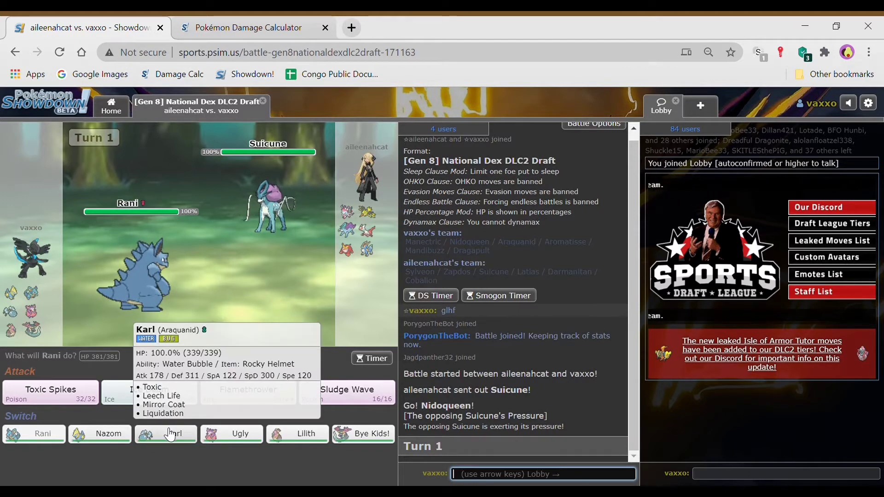
Step: Switch to Araquanid, hit Suicune with Leech Life, then Toxic the incoming Zapdos
click(165, 434)
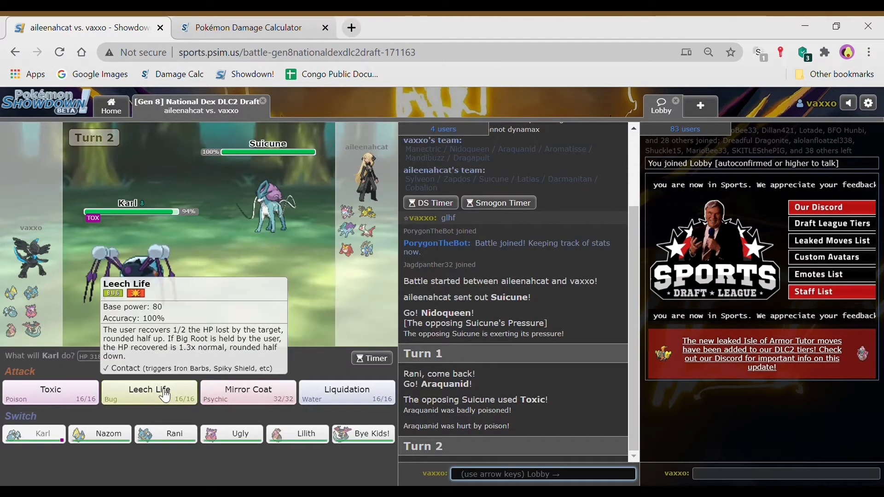
click(148, 392)
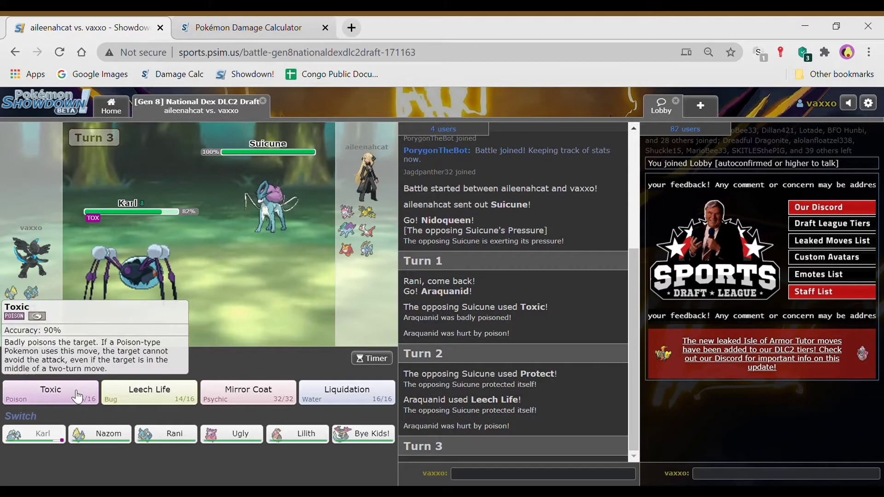
click(50, 393)
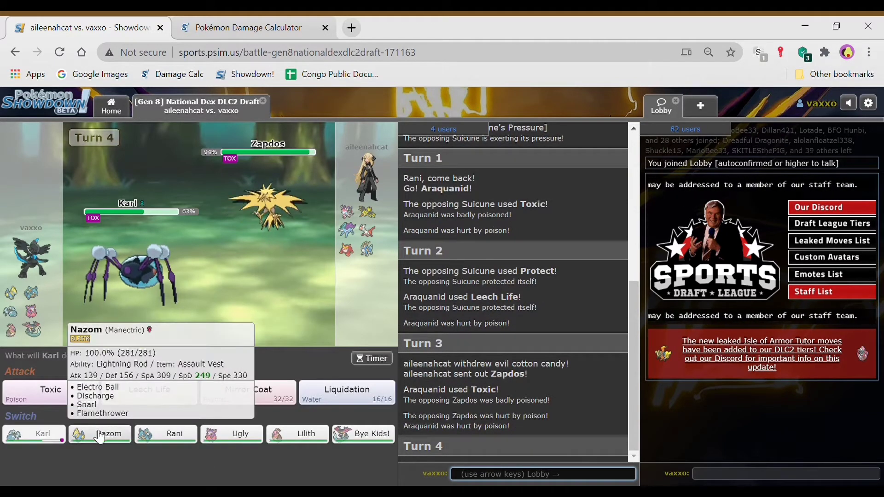
Step: Switch to Manectric and KO the incoming Darmanitan with a critical Discharge
click(99, 434)
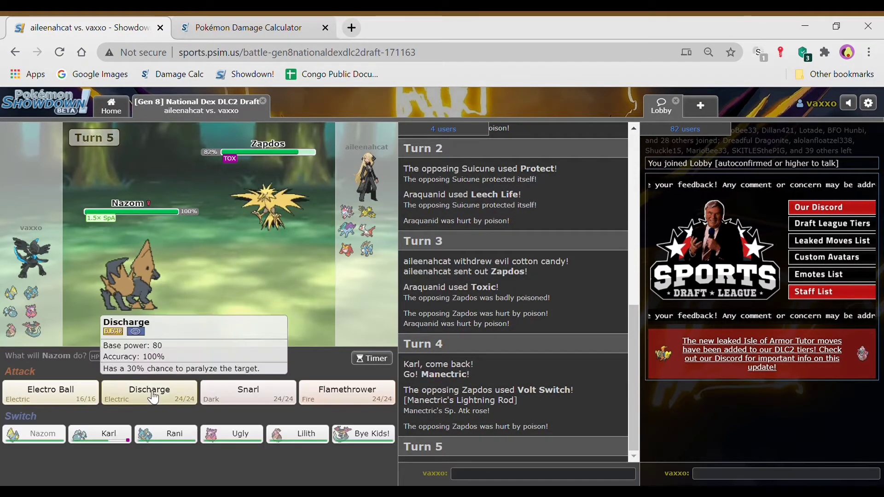
click(149, 392)
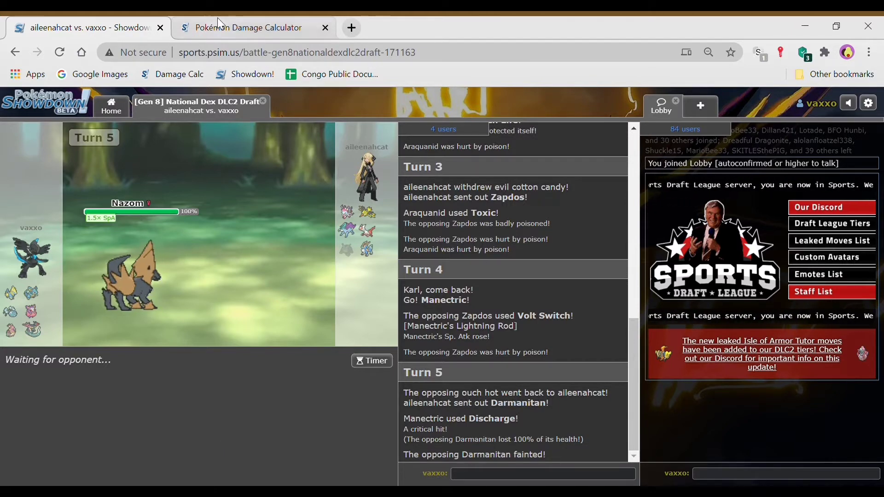
Step: Calc +1 Sp. Atk Manectric's Discharge into UU Heavy-Duty Boots Darmanitan (77.7–91.7%)
click(248, 27)
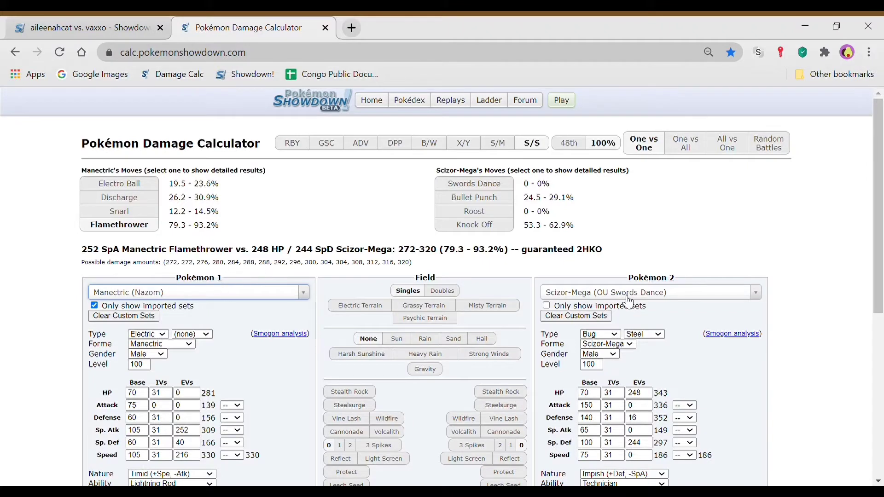
text(darm)
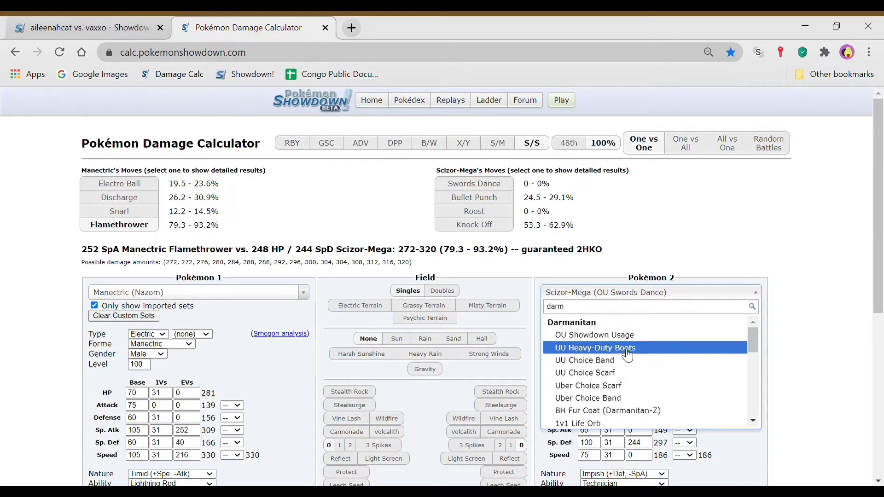
click(595, 347)
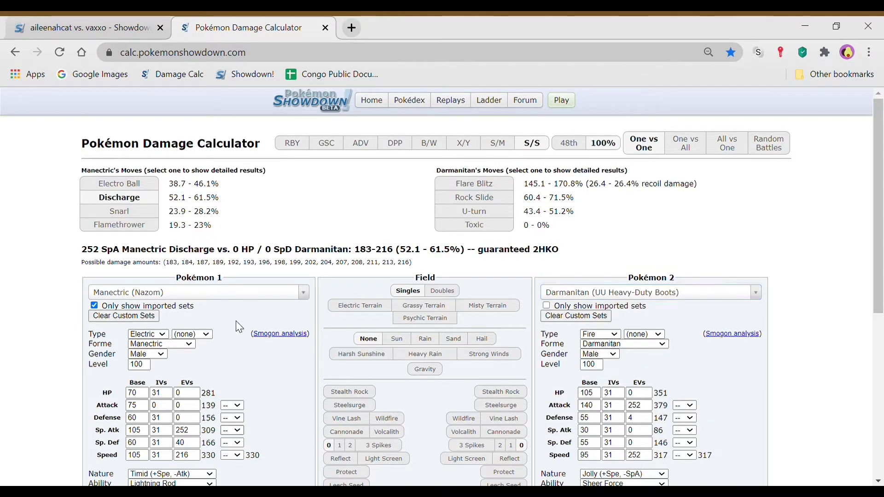
click(231, 430)
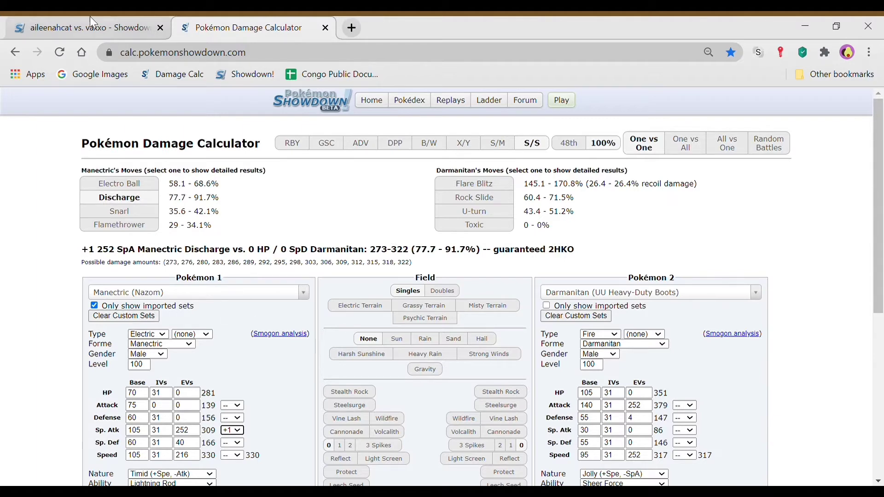
click(84, 27)
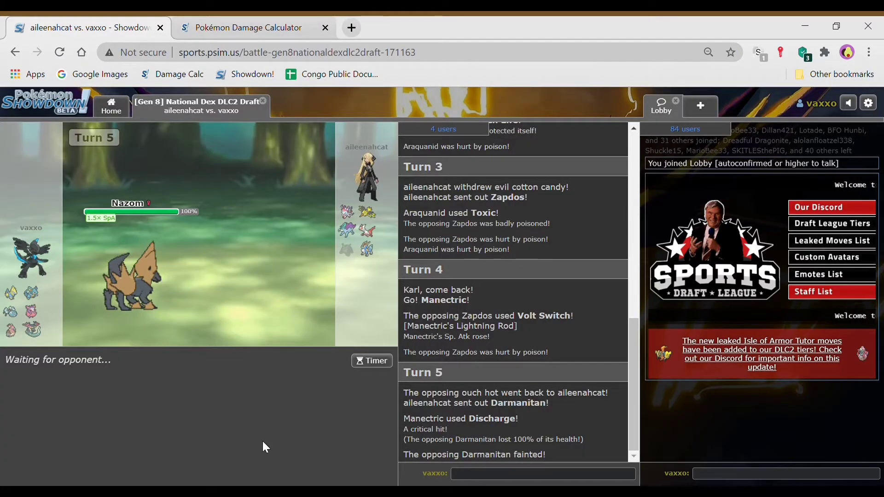
click(246, 27)
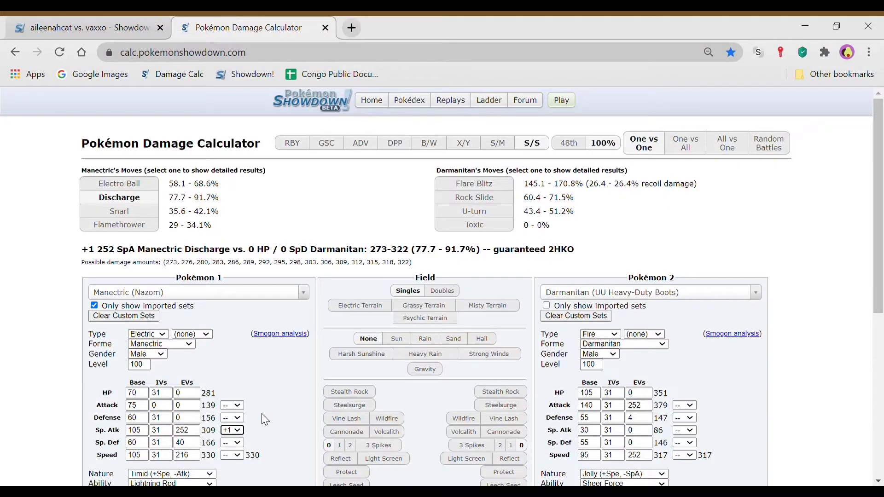
click(85, 27)
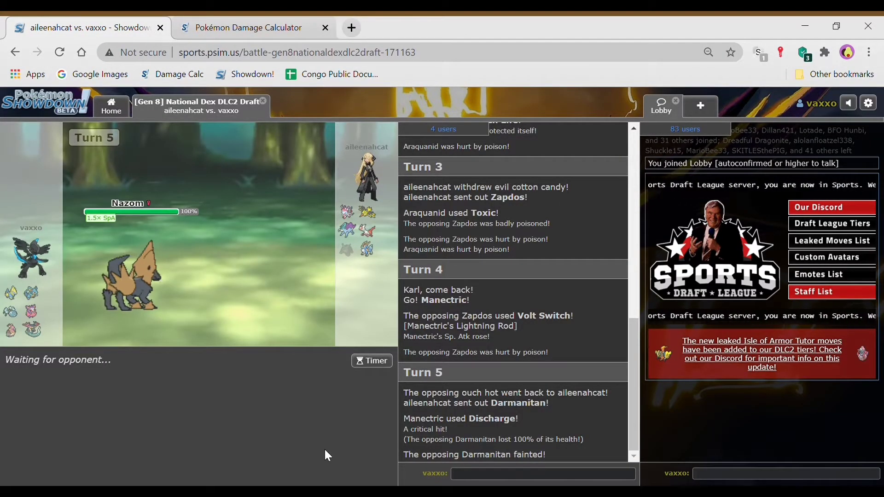
click(248, 26)
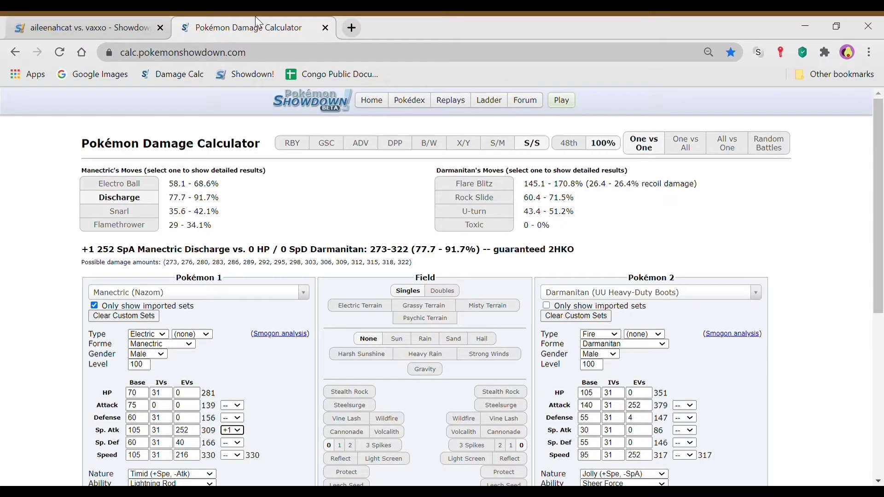
Step: After checking the opponent's send-in, make the defender the UU Swords Dance Cobalion
click(85, 27)
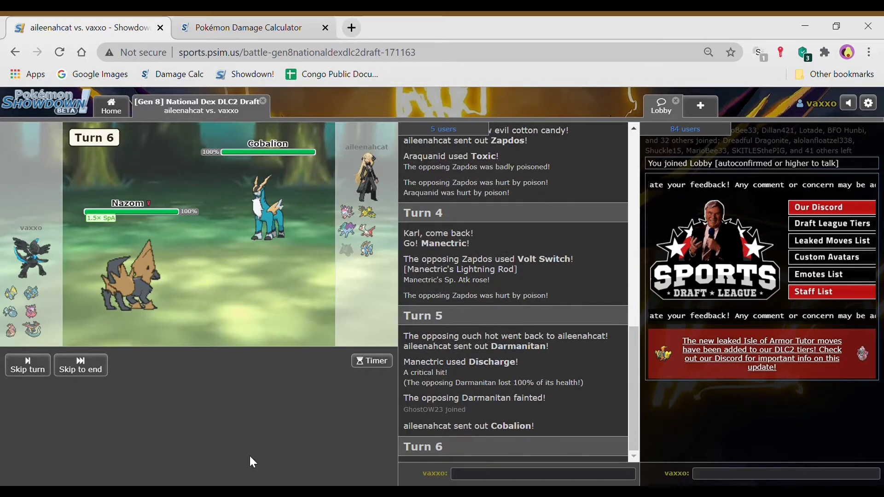
click(247, 26)
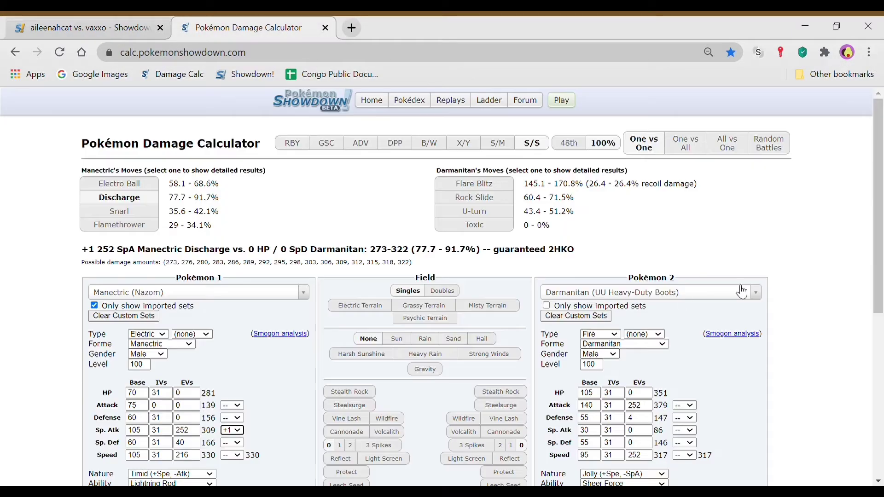
text(cobalio)
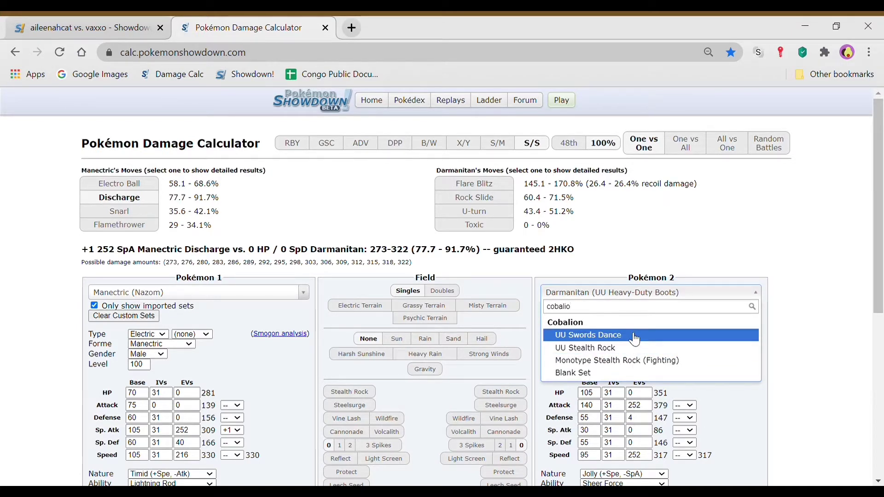
click(586, 336)
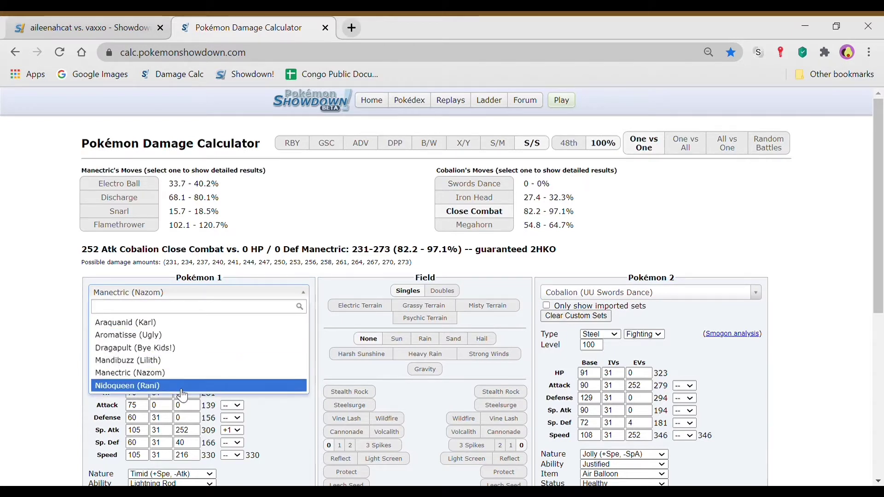
Step: Calc +2 Attack Cobalion's Stone Edge into Araquanid (76.1–89.6%, guaranteed 2HKO)
click(127, 385)
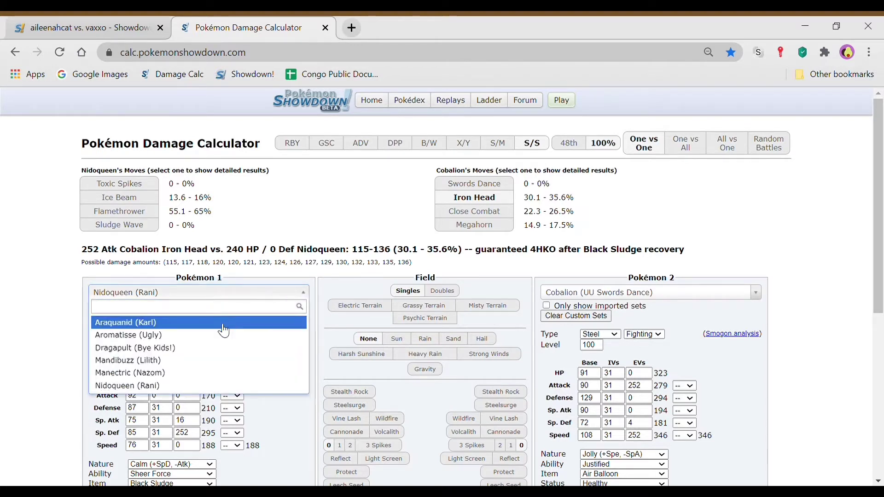
mouse_move(193, 331)
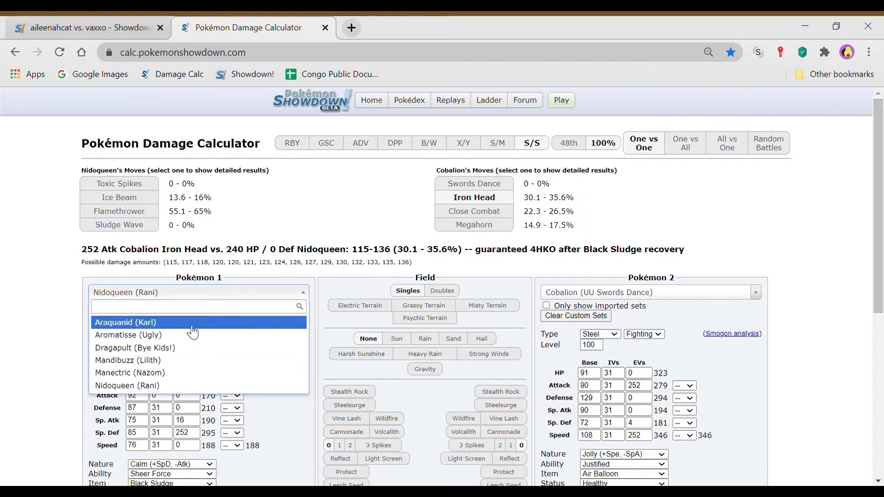
click(125, 322)
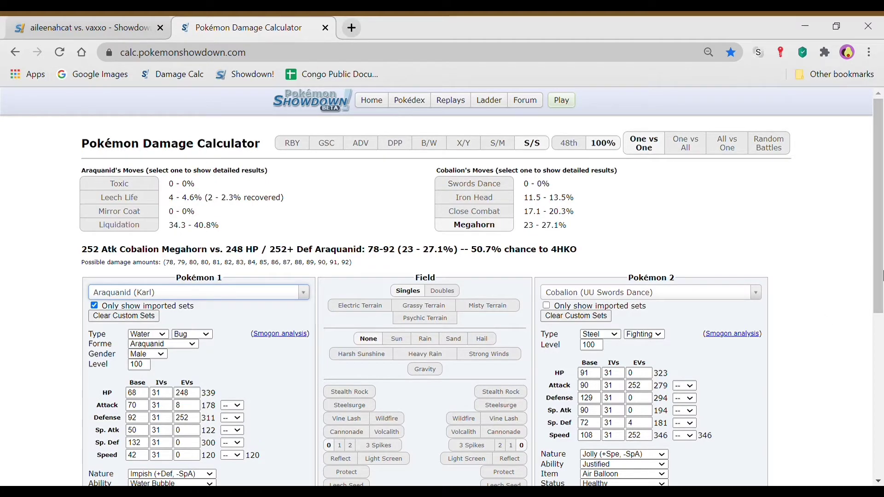
scroll(down, 3)
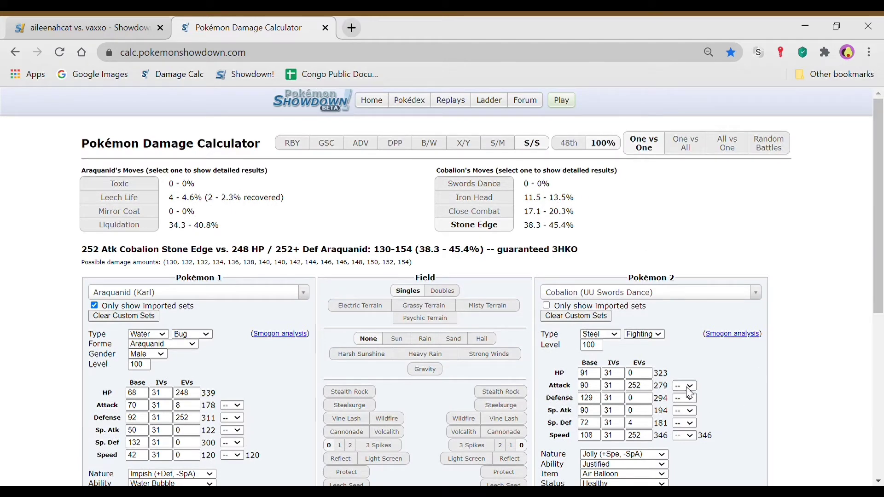
mouse_move(685, 191)
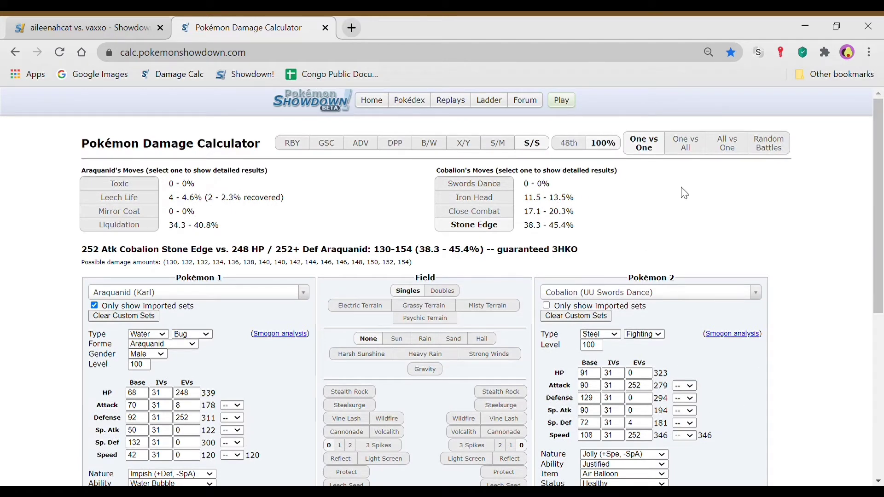
click(684, 385)
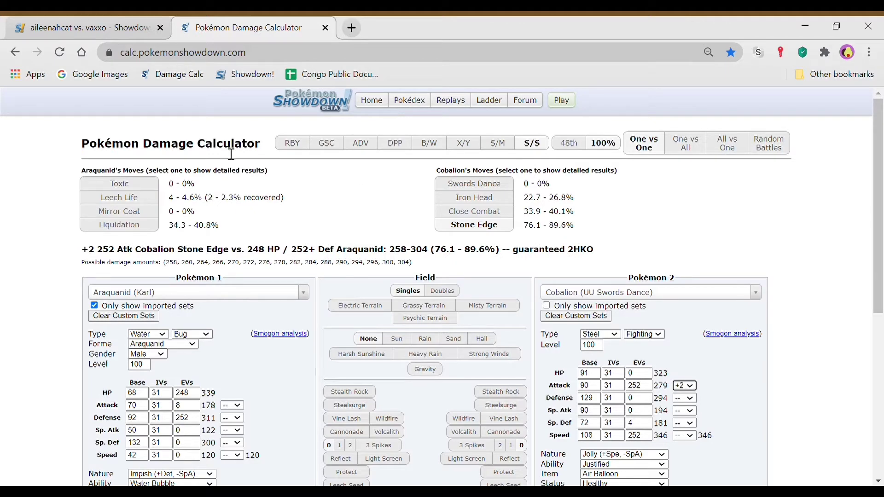
click(85, 27)
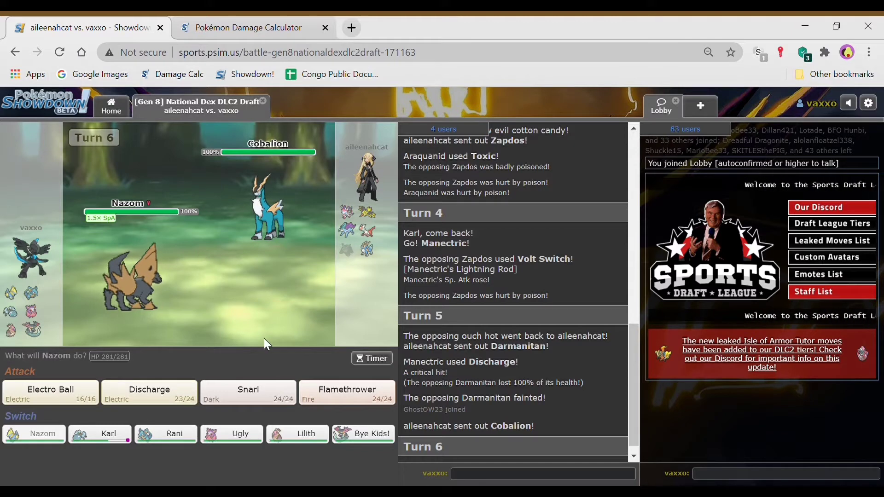
mouse_move(99, 434)
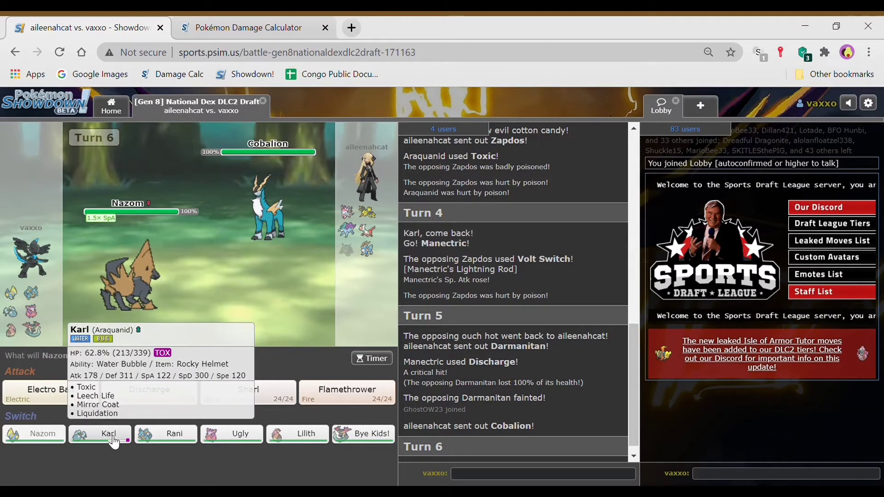
Step: Send Araquanid in for Manectric and pick its turn 7 move; it falls to a critical Stone Edge
click(100, 434)
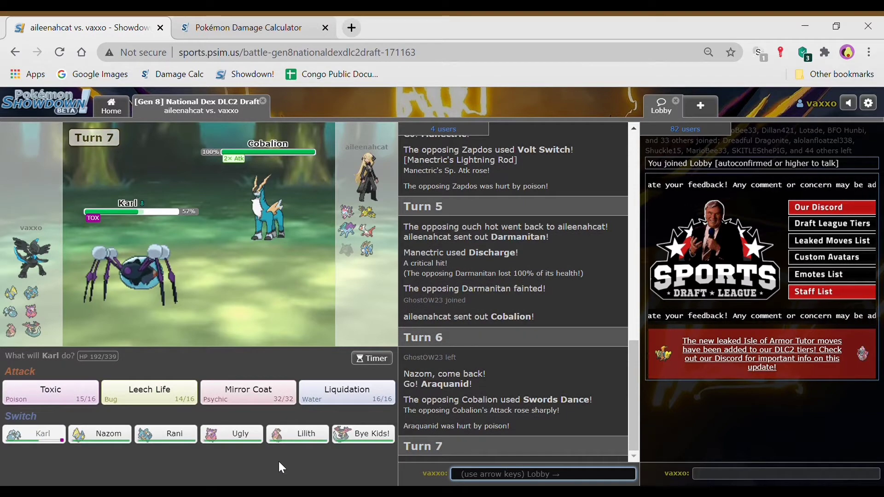
click(346, 392)
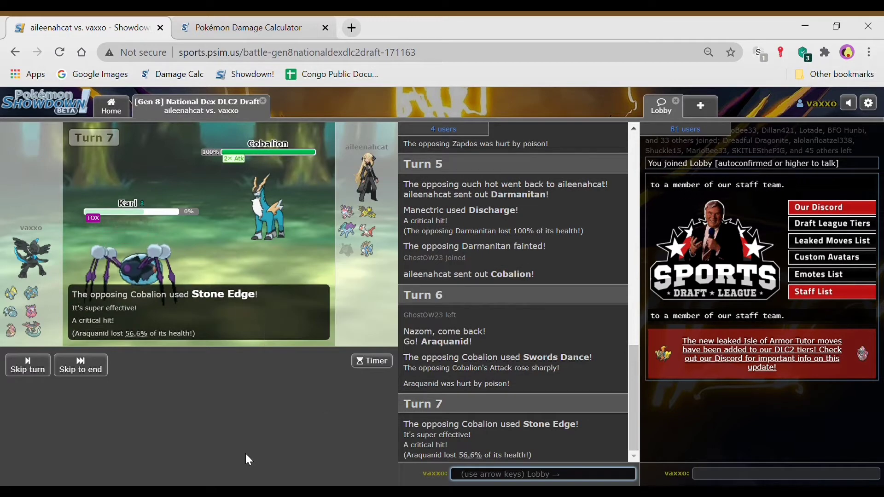
click(247, 27)
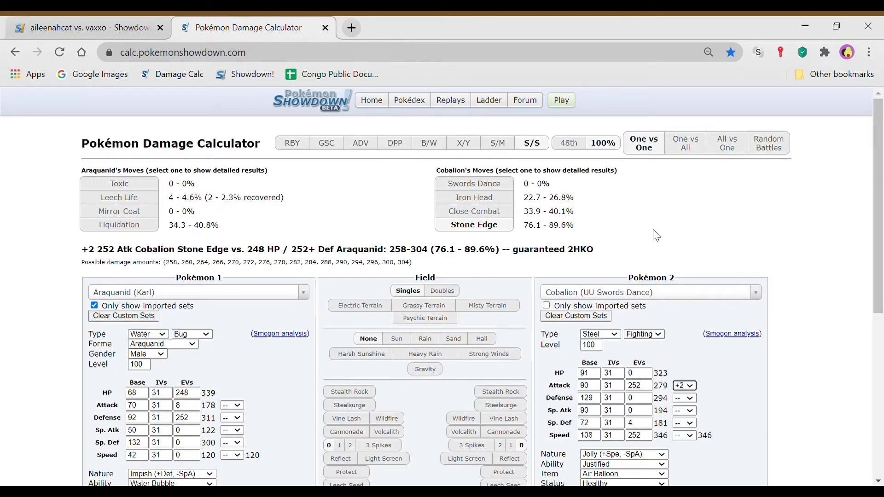
Step: Check +2 Cobalion's attacks against Mandibuzz, then against Nidoqueen (Iron Head 60.1–70.8%)
click(197, 292)
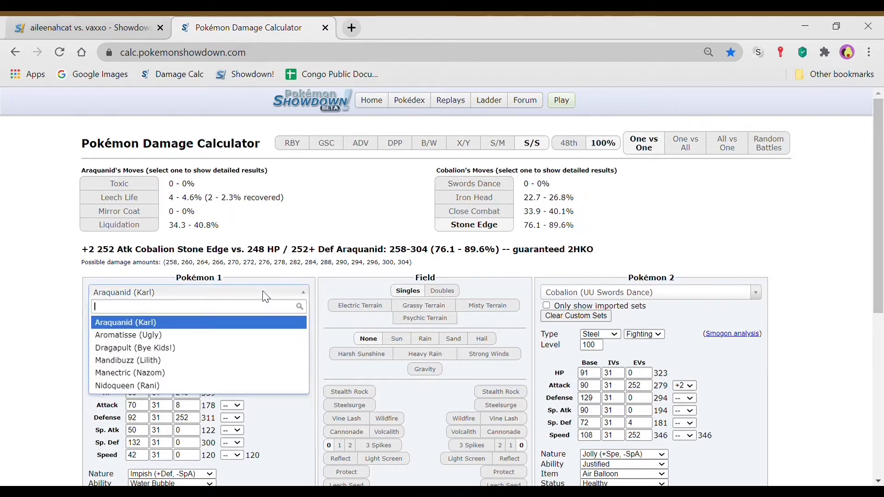
mouse_move(130, 360)
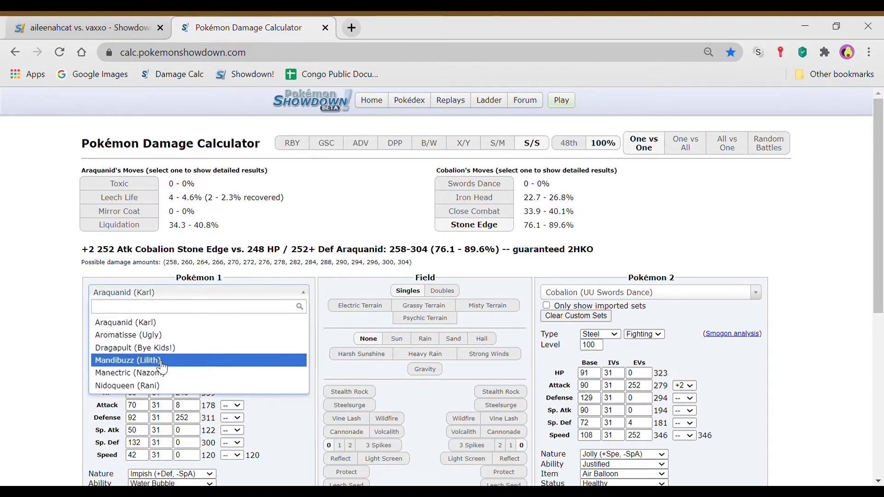
click(127, 360)
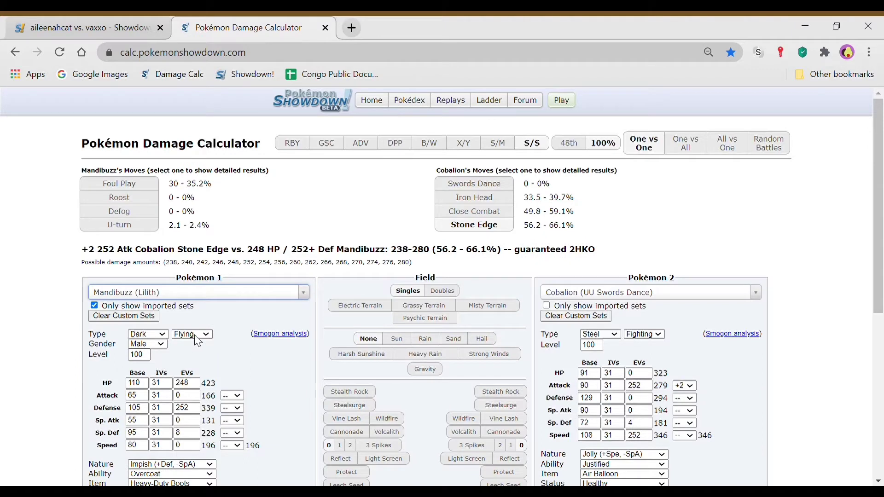
click(198, 292)
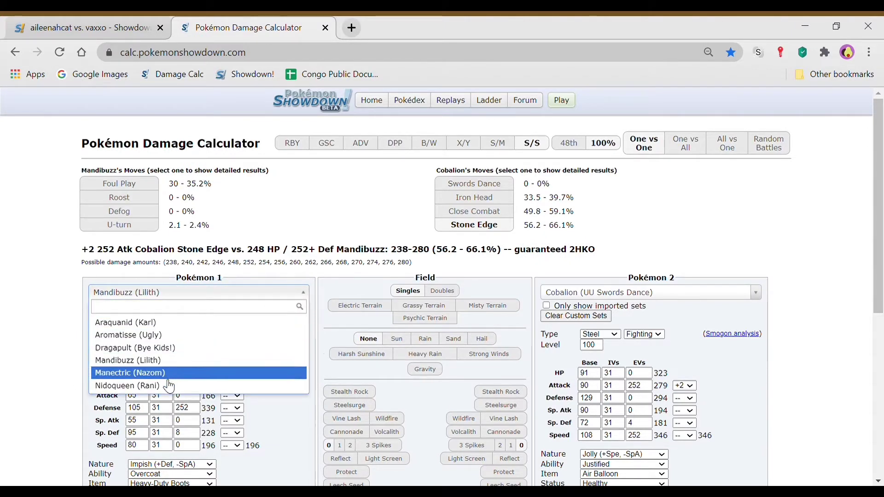
click(127, 386)
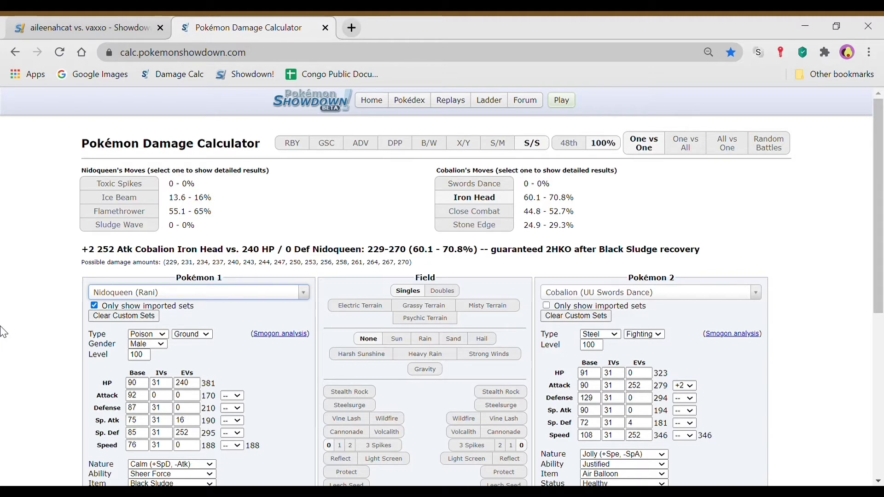
mouse_move(62, 19)
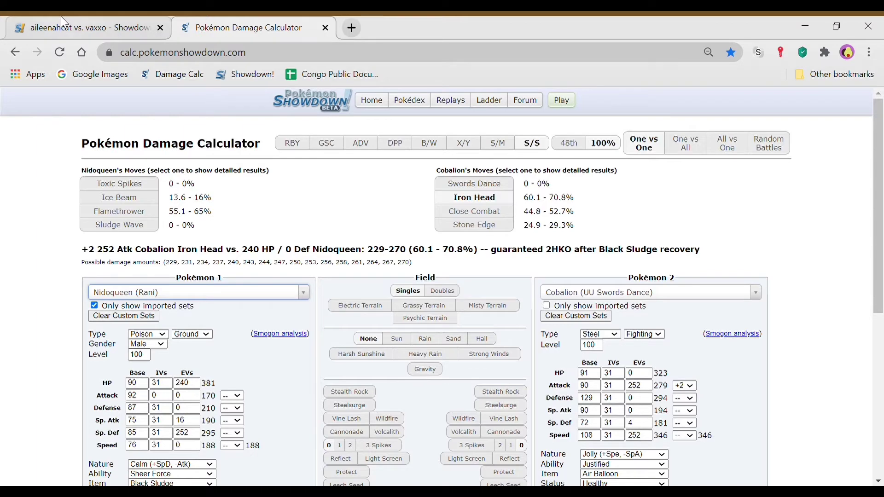
Step: Return to the battle with Nidoqueen facing +2 Cobalion on turn 8
click(84, 27)
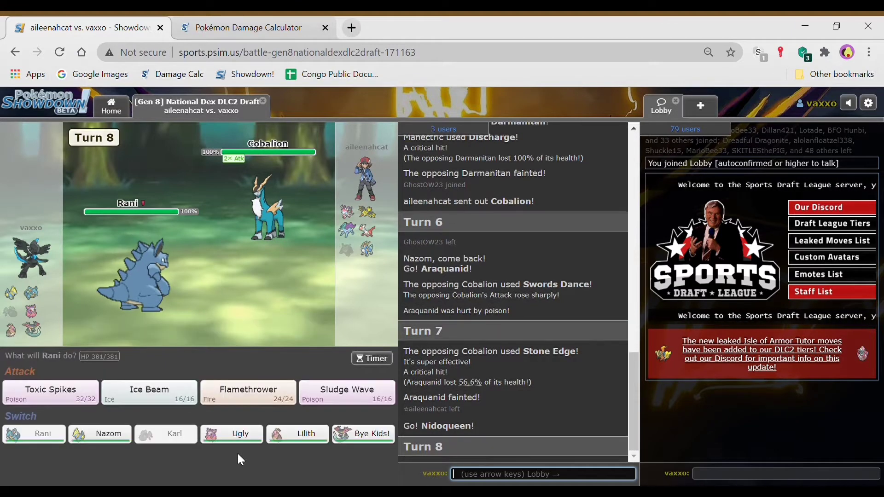
mouse_move(248, 393)
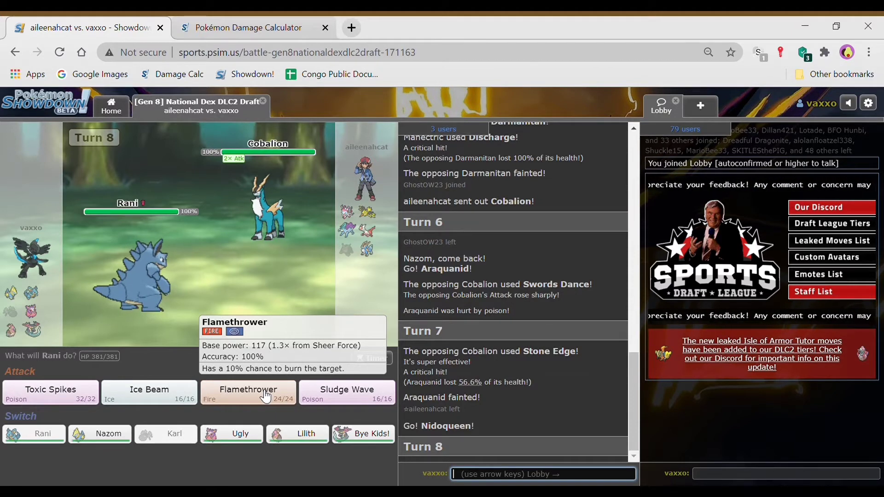
Step: Have Nidoqueen hit Cobalion with Flamethrower on turn 8
click(248, 393)
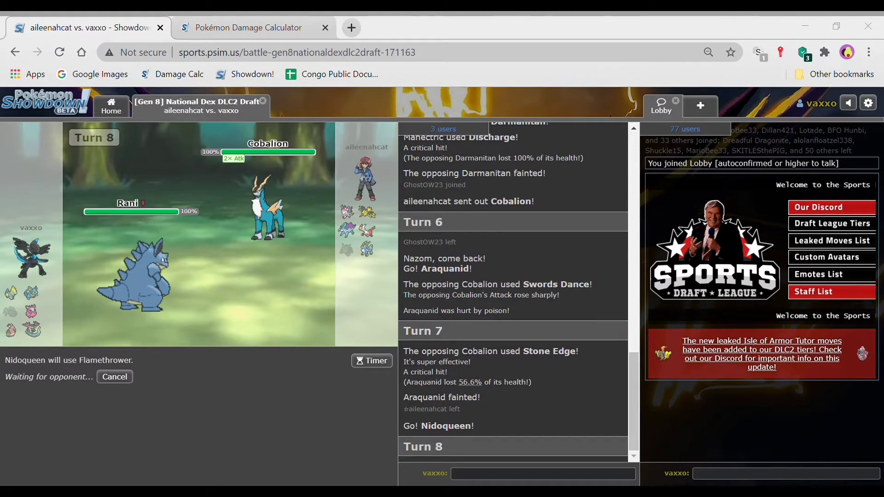
mouse_move(197, 385)
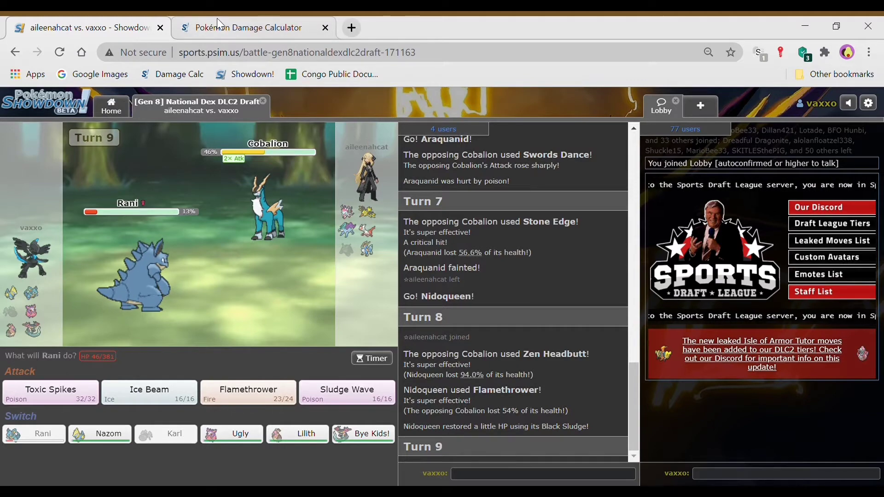
Step: Glance at the damage calculator, then switch Nidoqueen out for Mandibuzz (Lilith)
click(247, 27)
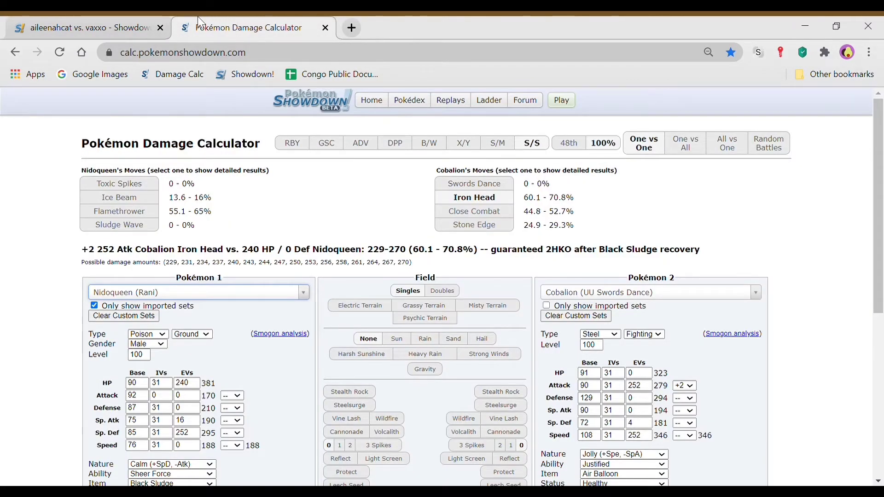
click(87, 27)
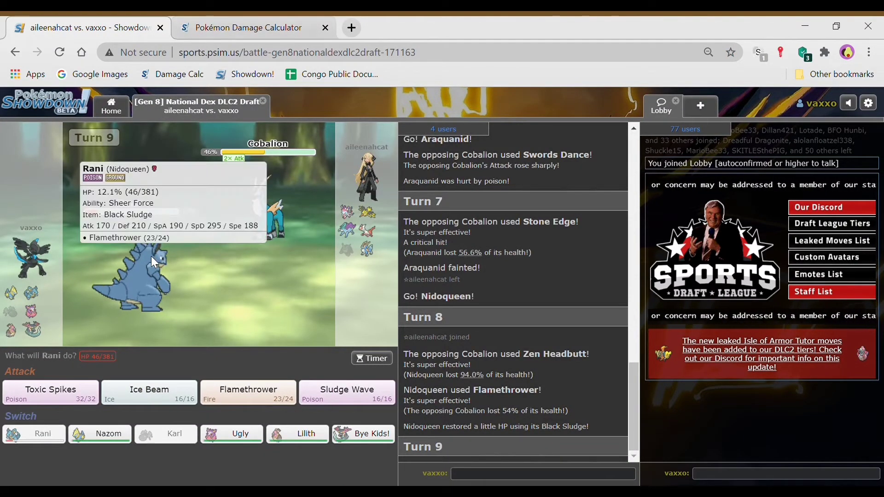
mouse_move(297, 434)
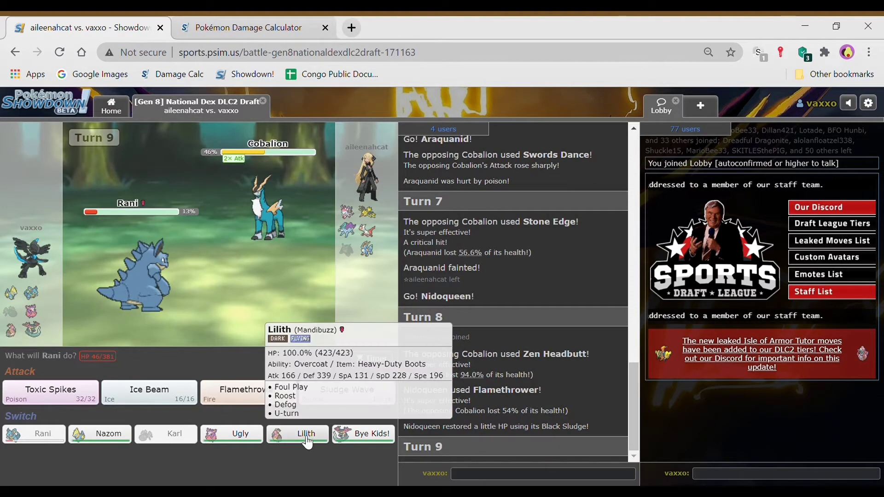
click(298, 434)
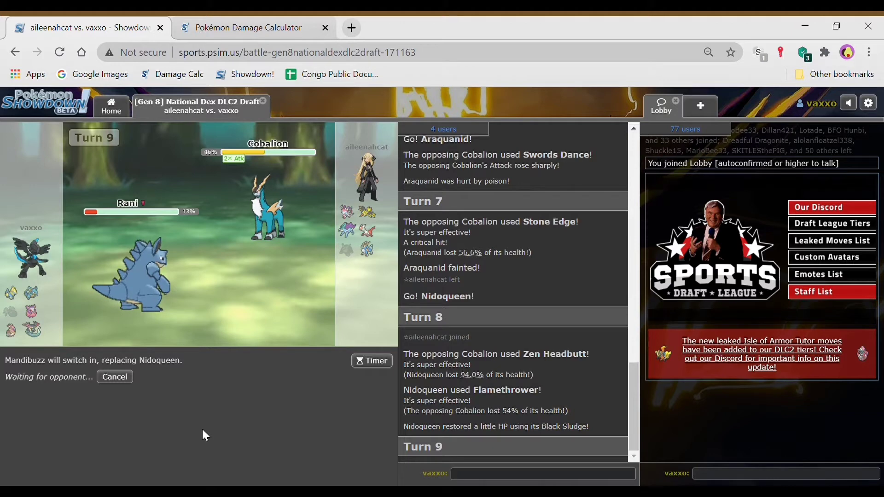
Step: Load the Mandibuzz (Lilith) set as Pokémon 1 against +2 Cobalion, then return to the battle
click(247, 26)
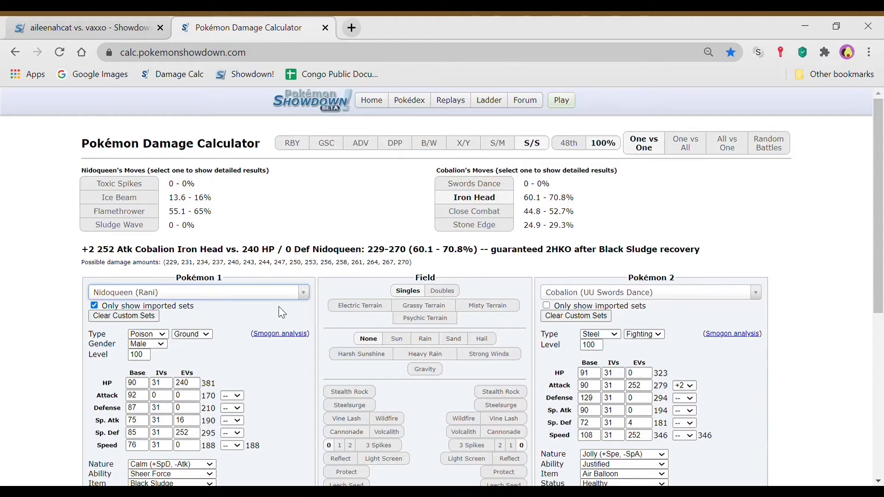
click(197, 292)
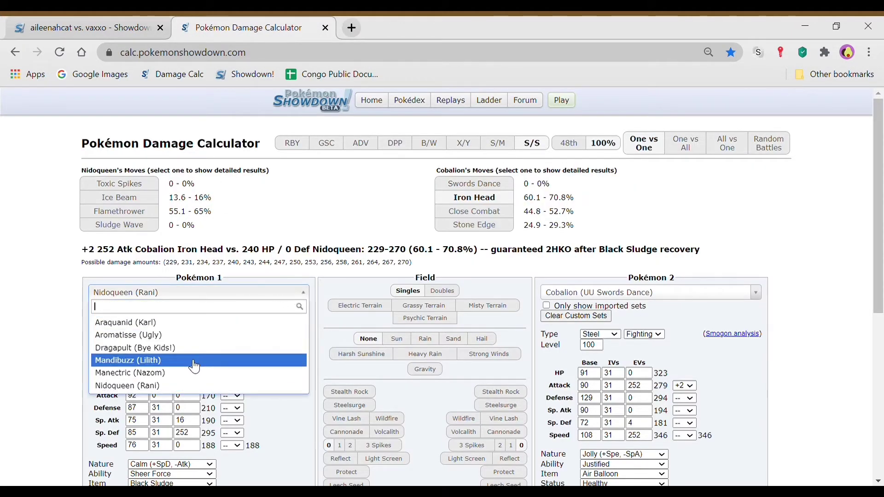
click(128, 360)
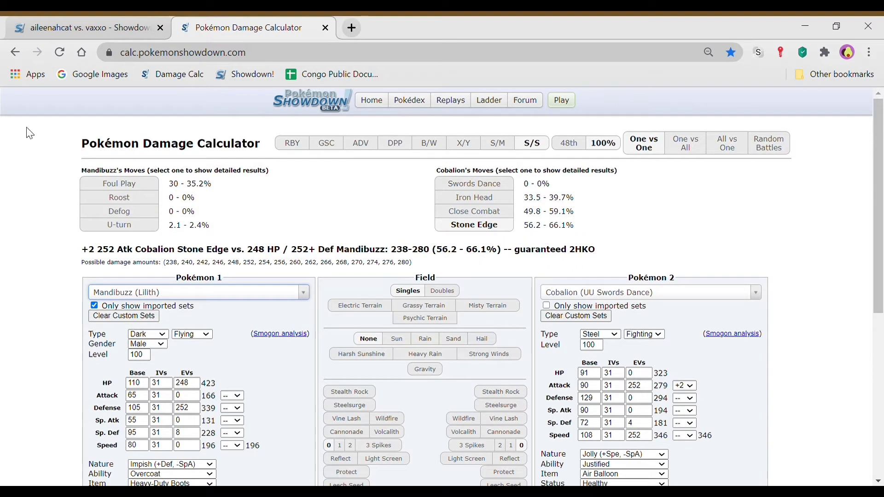
click(85, 26)
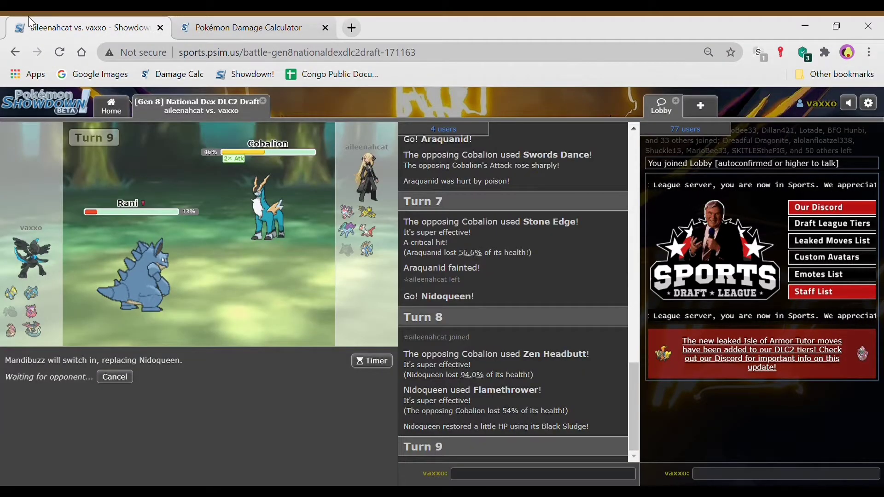
click(248, 27)
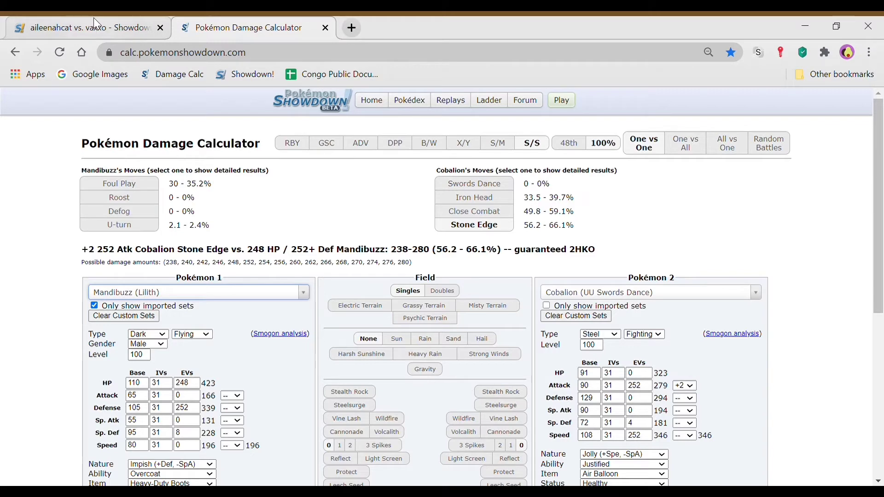
click(85, 27)
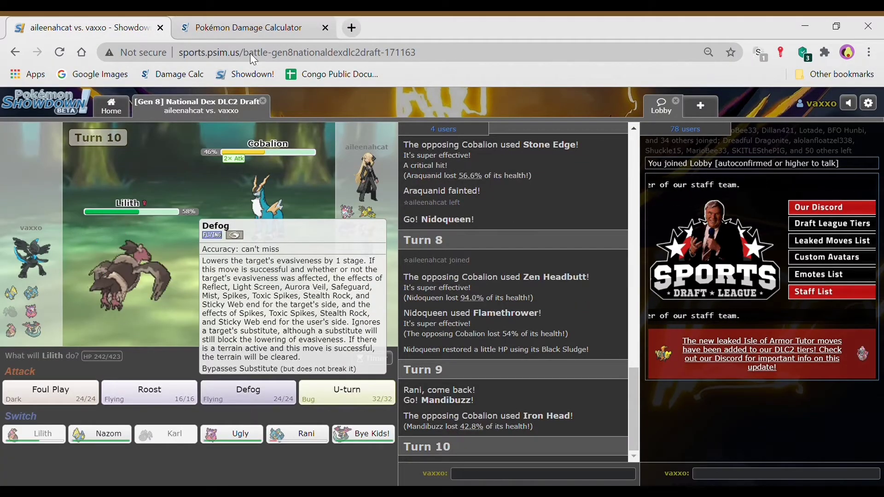
Step: Check the calculator results for Mandibuzz against Cobalion and return to the battle
click(248, 27)
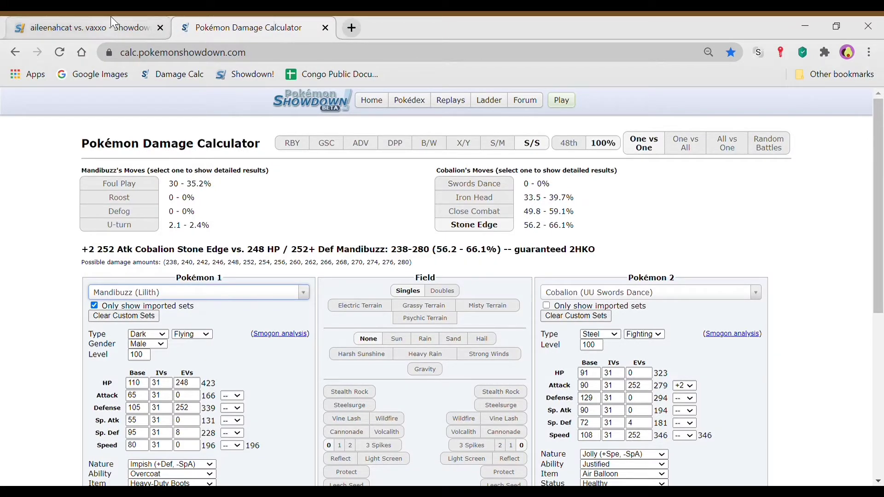
click(85, 27)
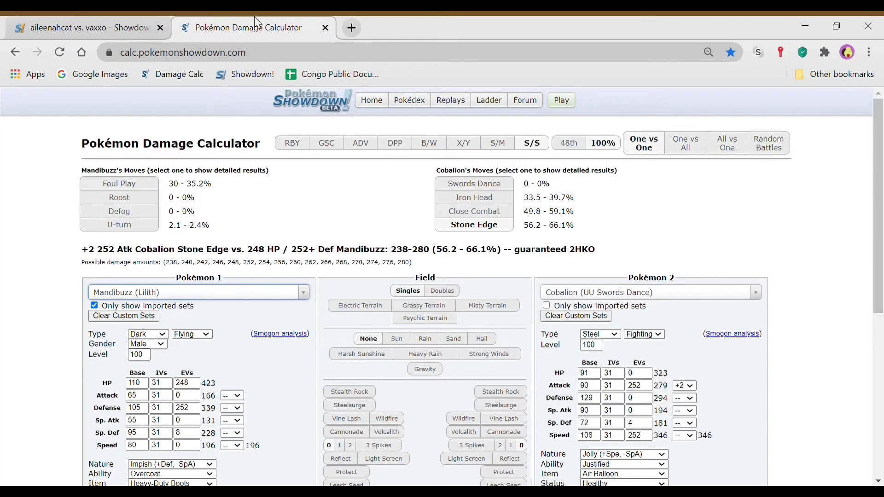
click(84, 26)
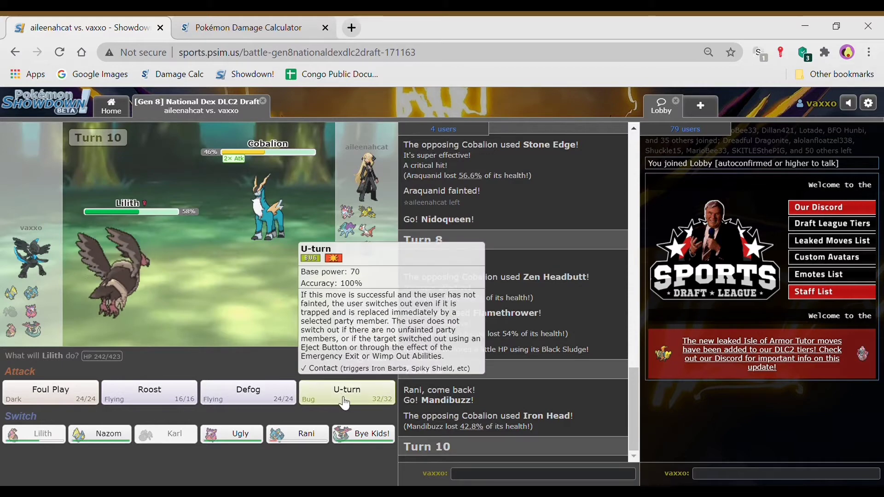
Step: U-turn Mandibuzz out into Aromatisse (Ugly) and have it use Wish
click(347, 393)
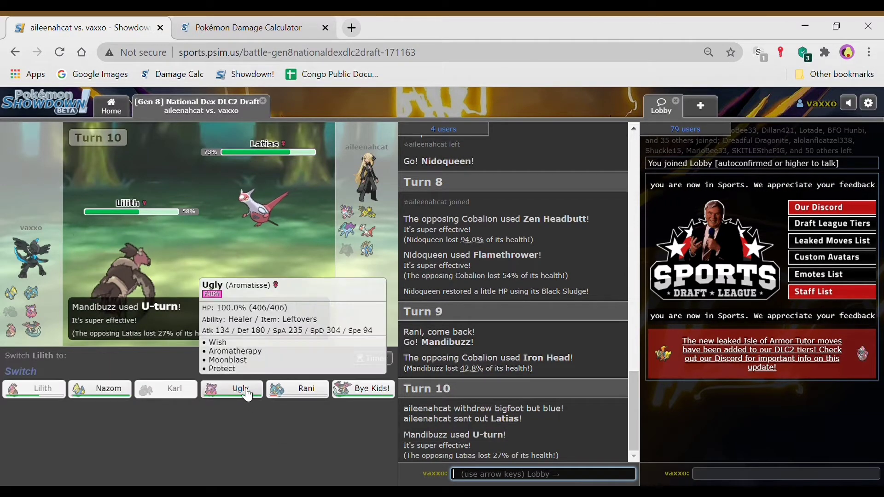
click(231, 389)
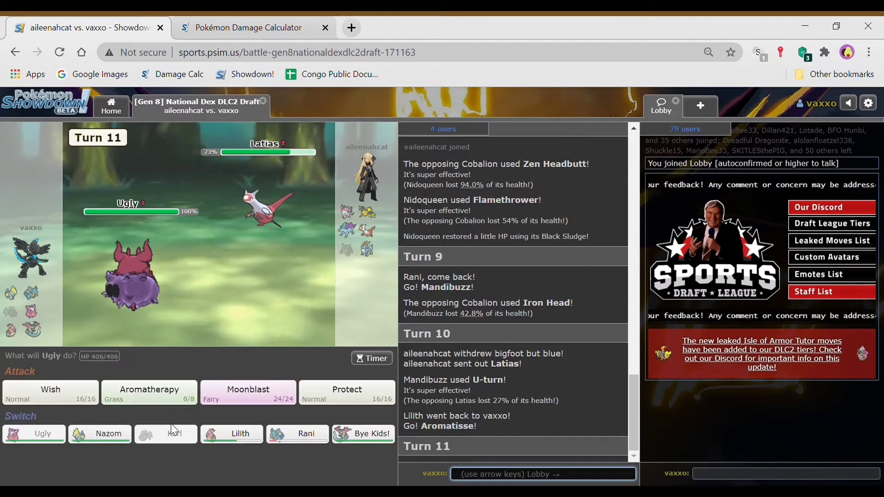
click(49, 390)
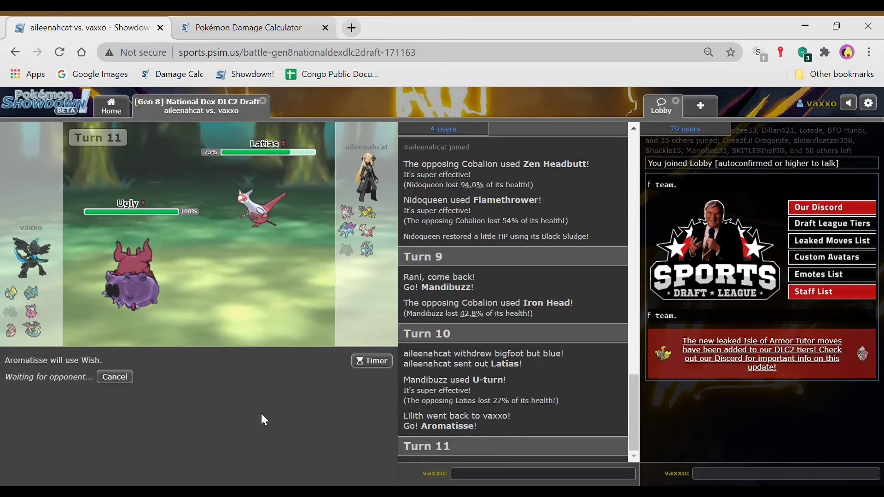
click(247, 27)
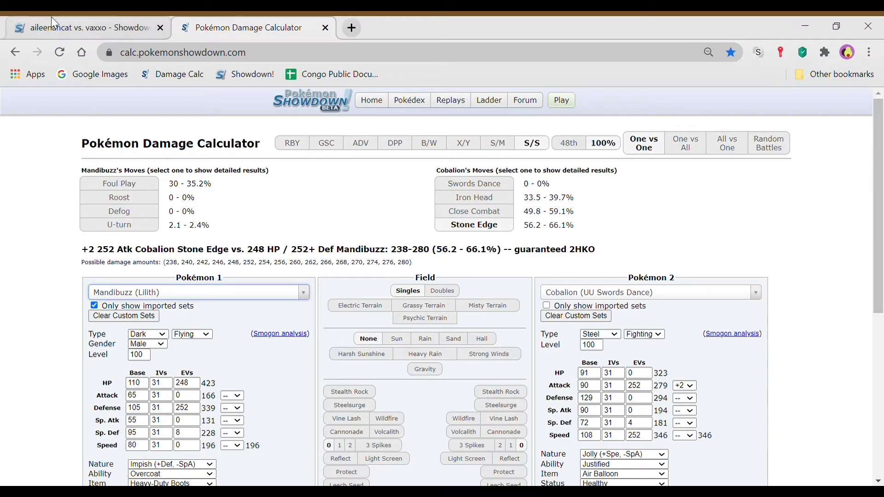
Step: Bring Manectric in and hit Suicune with Discharge
click(84, 27)
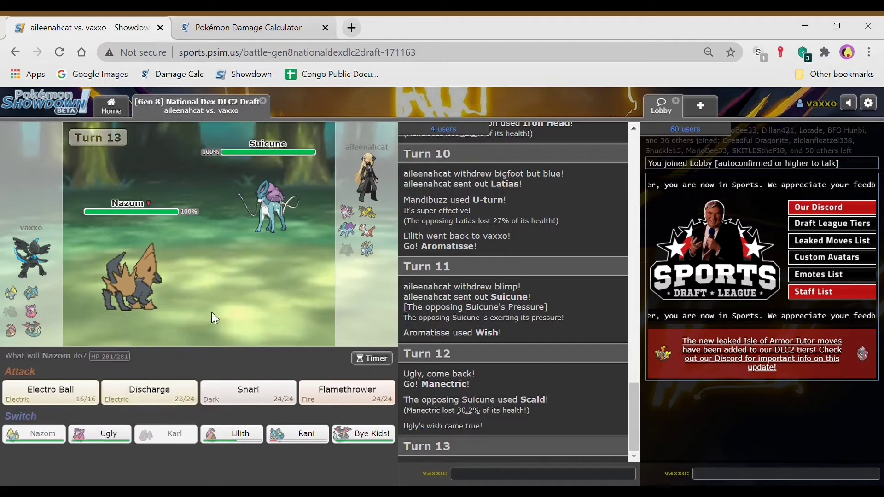
click(149, 392)
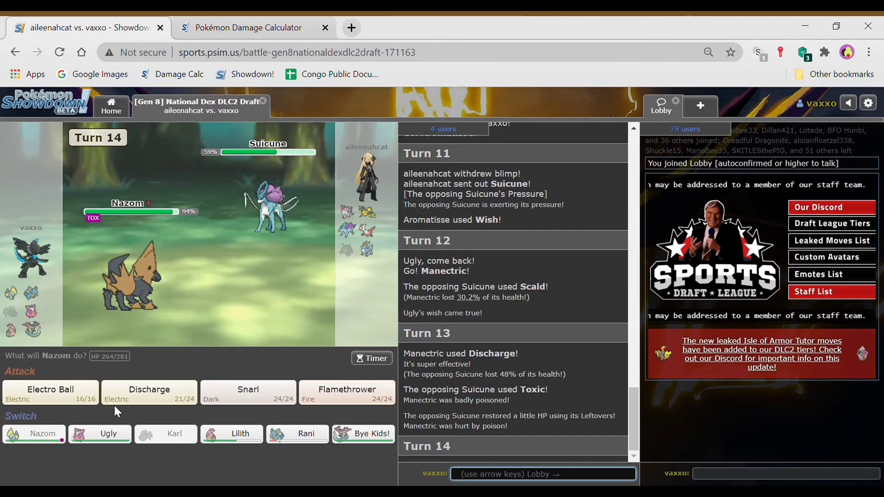
Step: Use Discharge on turns 14, 15 and 16 until Zapdos faints
click(149, 392)
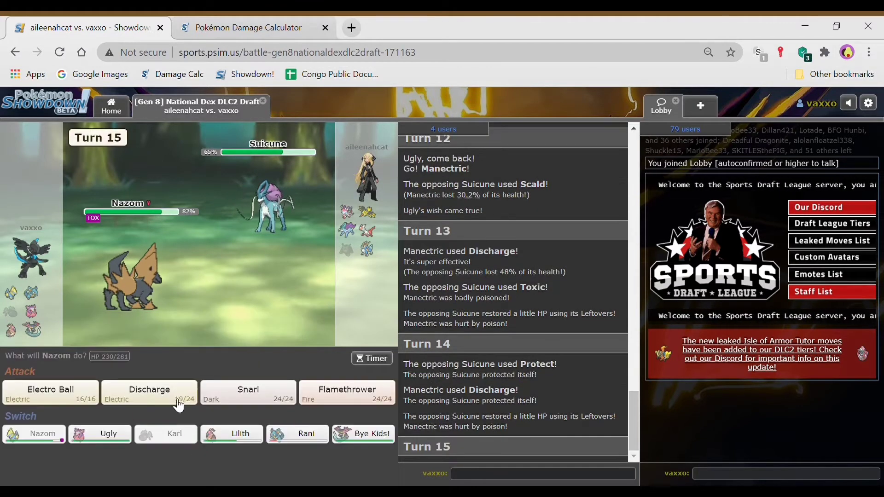
click(149, 392)
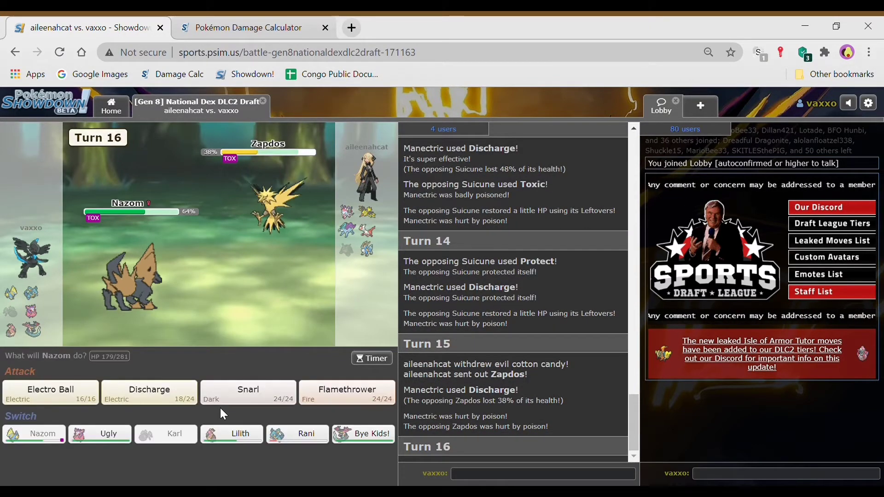
click(149, 393)
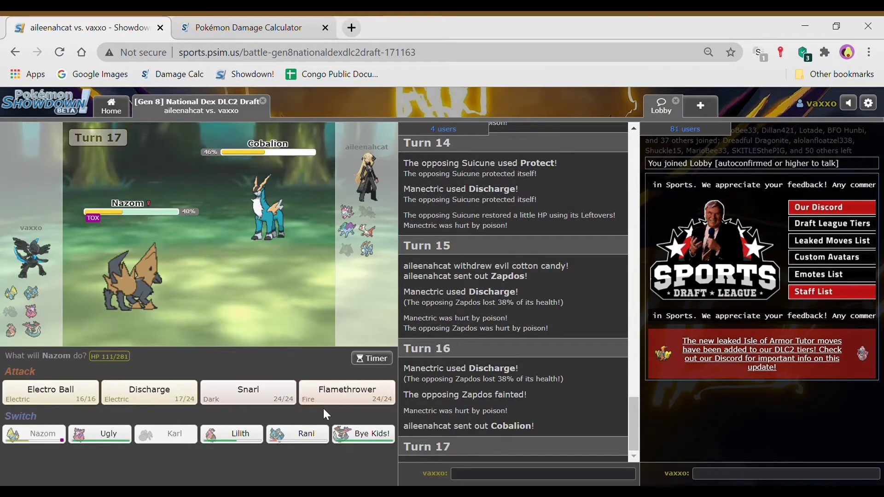
Step: Knock out Cobalion with Flamethrower, then use Snarl against Latias
click(346, 393)
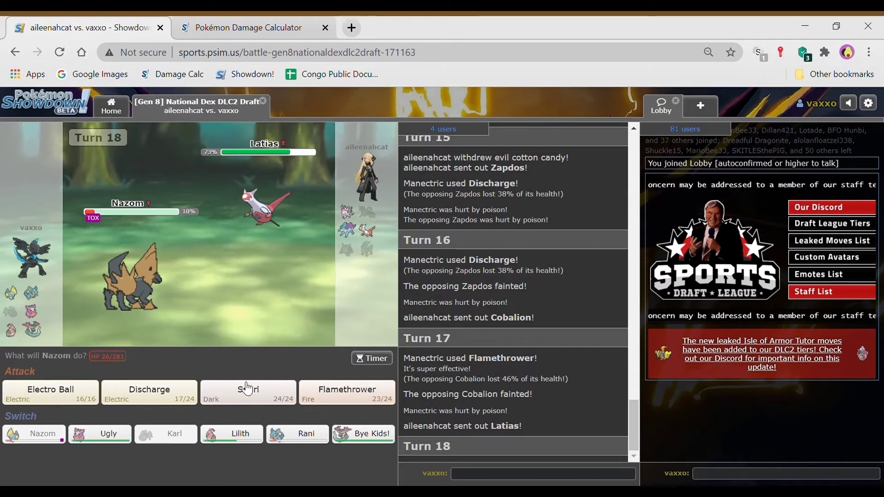
click(247, 393)
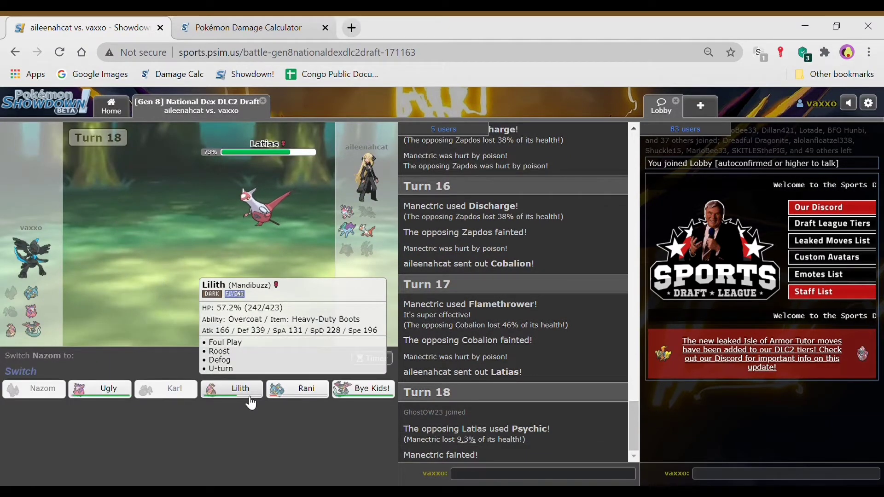
Step: Load OU Offensive Support Latias as Pokémon 2 against Mandibuzz in the calculator
click(248, 27)
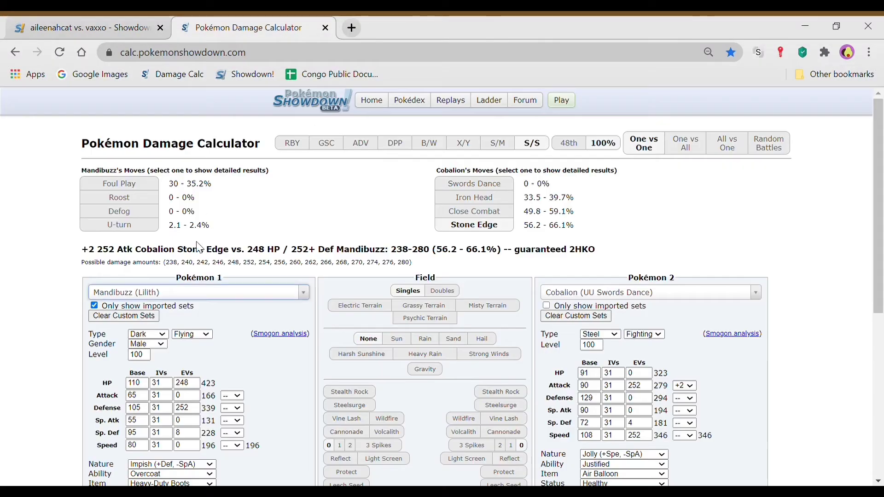
click(649, 292)
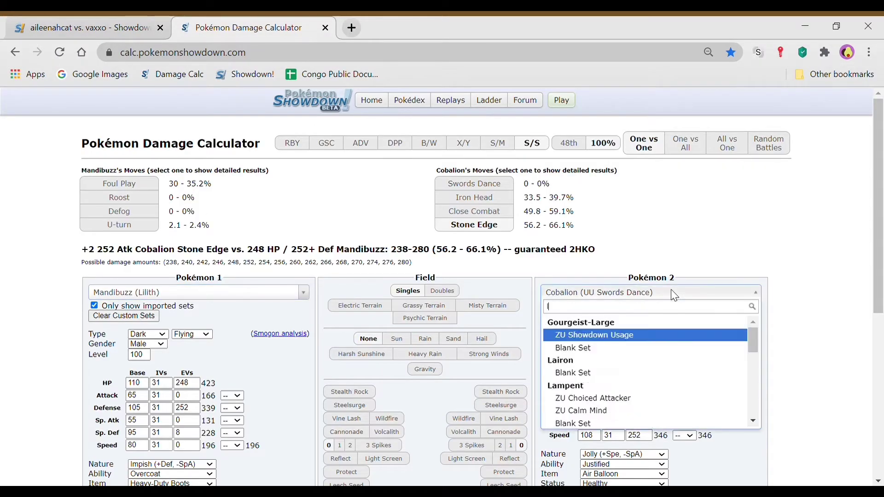
text(latias)
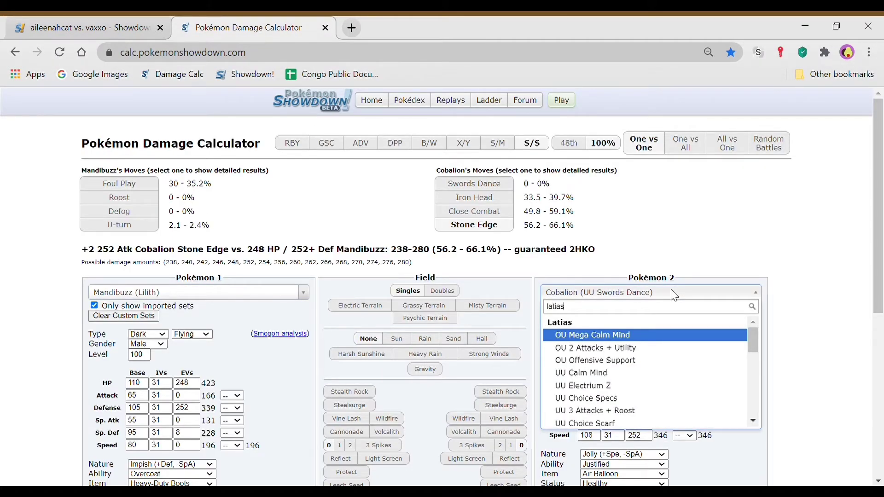
mouse_move(669, 339)
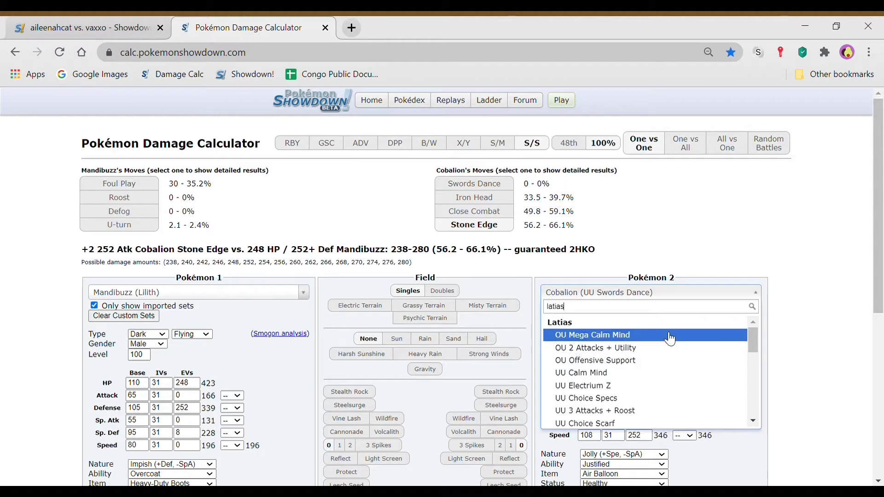
click(596, 348)
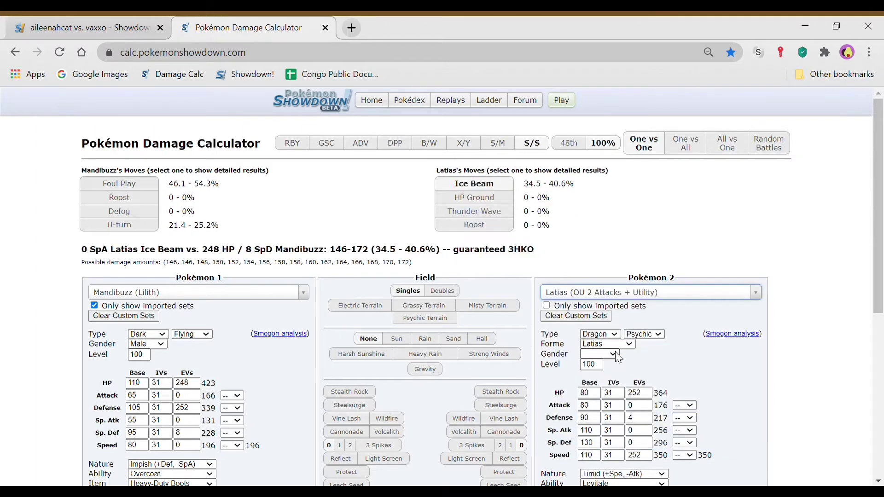
click(648, 292)
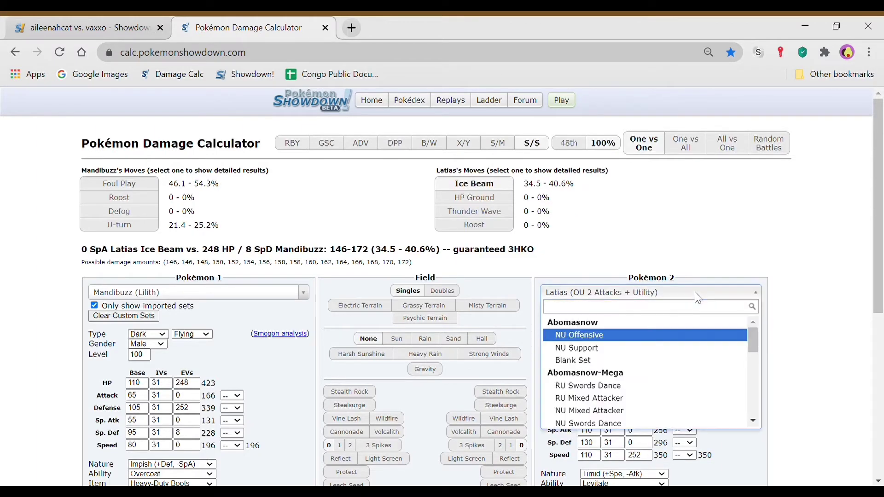
text(latias)
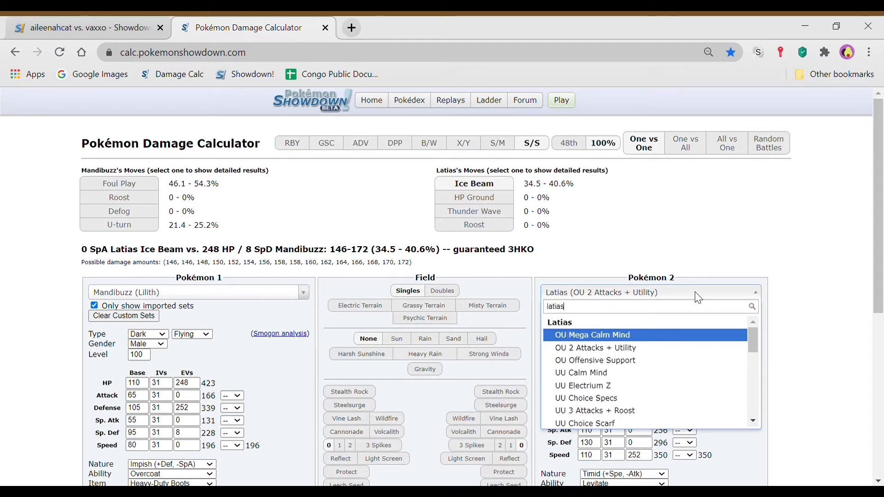
click(594, 360)
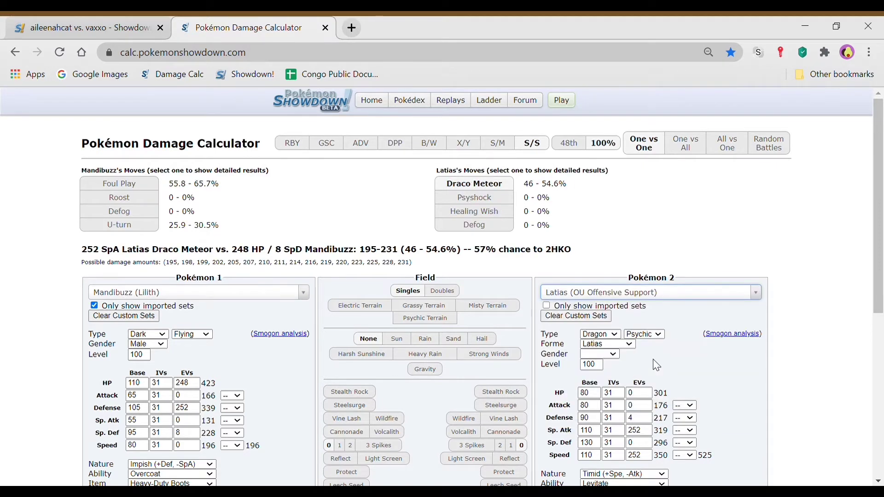
Step: Swap Latias's Draco Meteor for Ice Beam to read the damage, then return to the battle
scroll(down, 3)
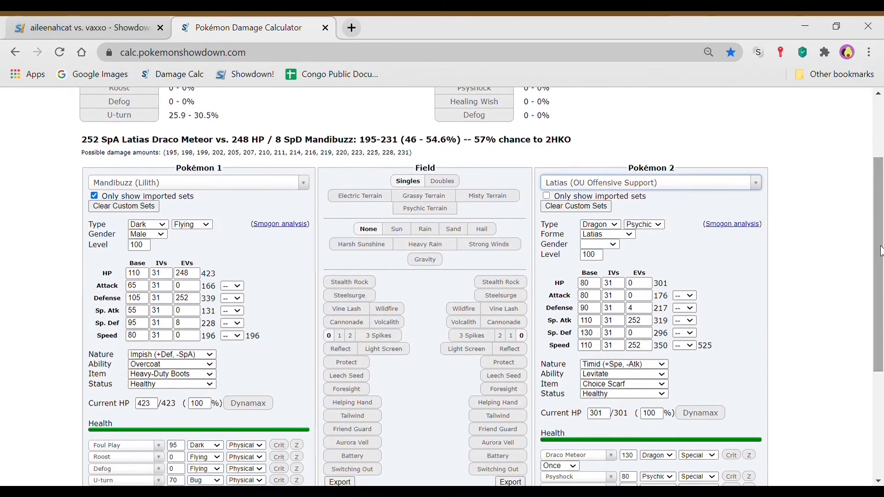
click(574, 455)
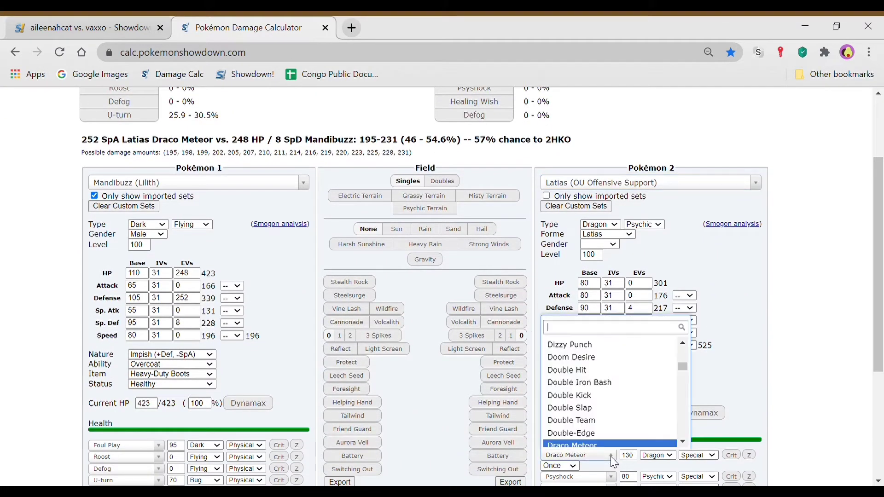
text(ice)
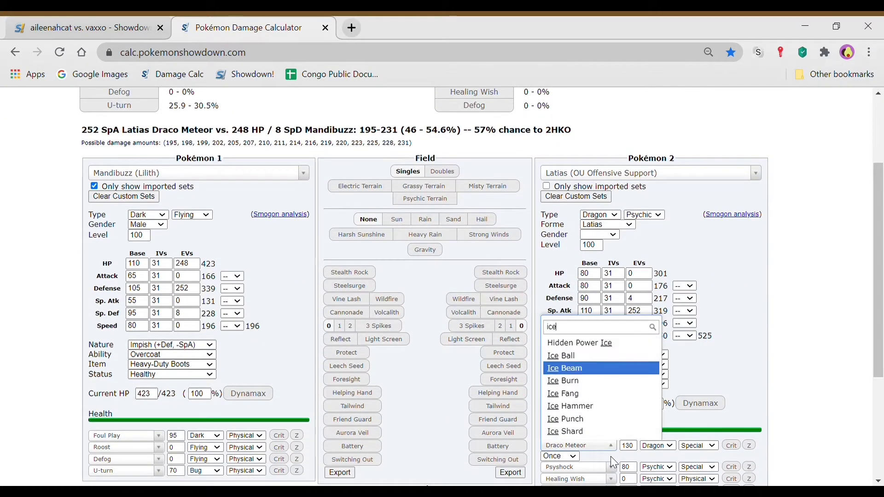
click(564, 367)
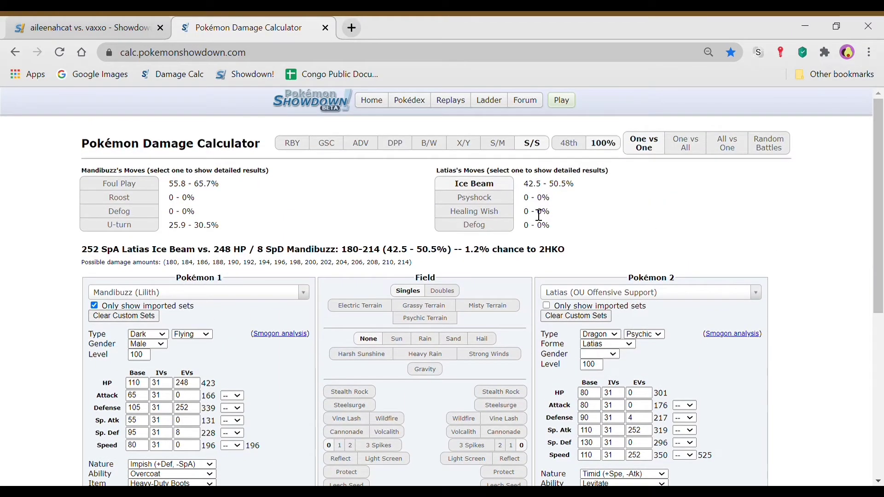
mouse_move(489, 140)
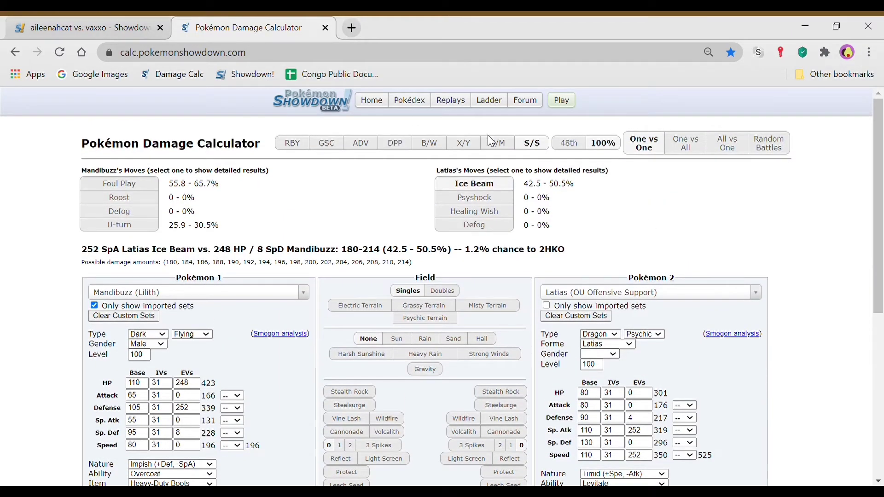
click(85, 27)
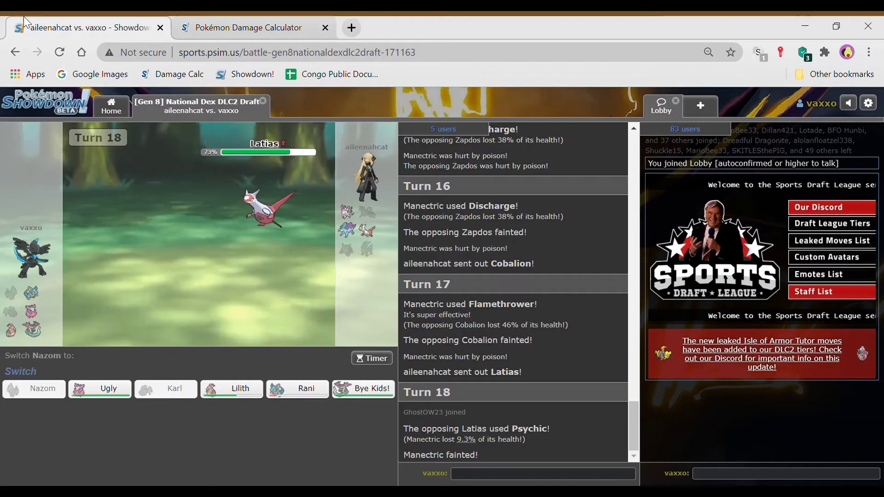
Step: Send Aromatisse in for fainted Manectric and hit Latias with Moonblast
click(109, 388)
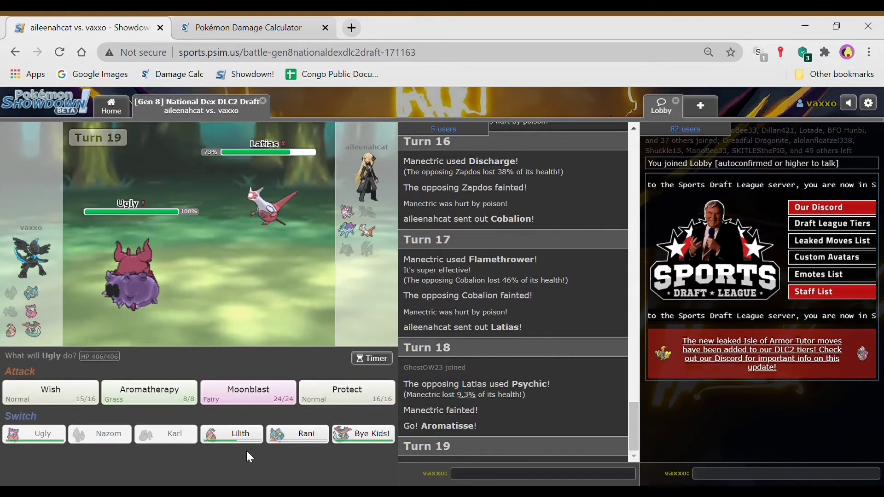
click(248, 392)
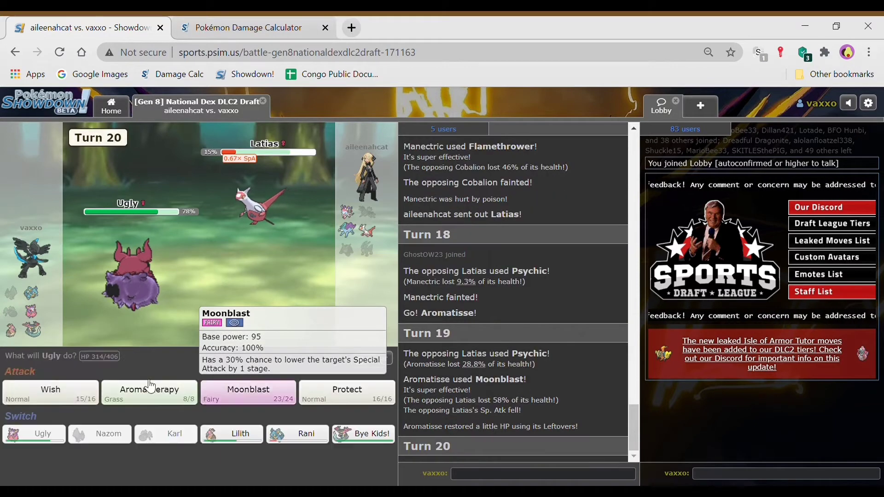
Step: Have Aromatisse use Aromatherapy, Wish and Moonblast against Suicune over successive turns
click(50, 389)
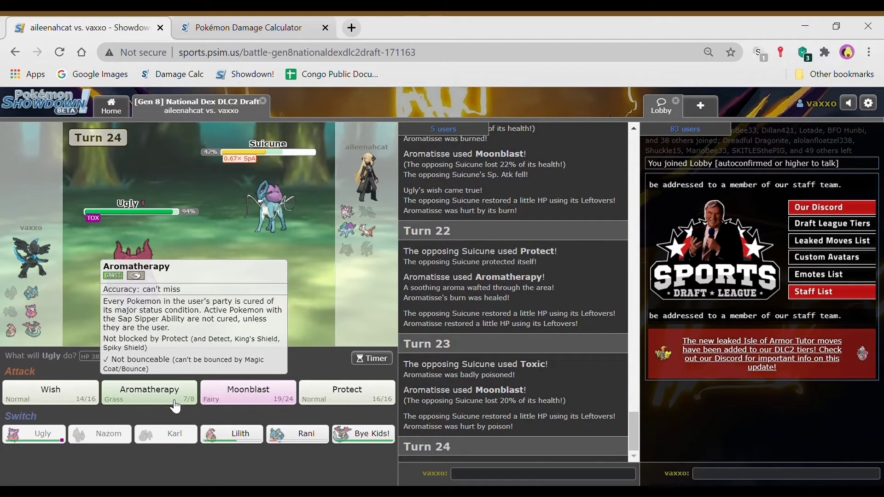
click(148, 393)
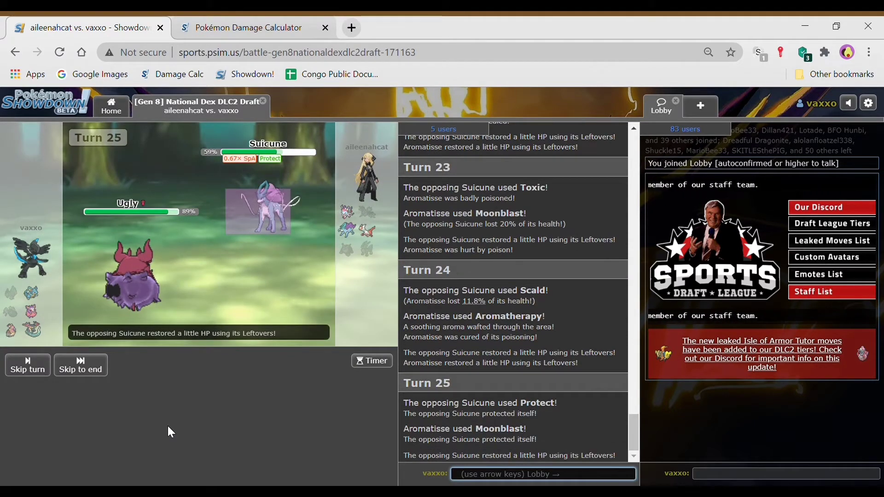
click(27, 365)
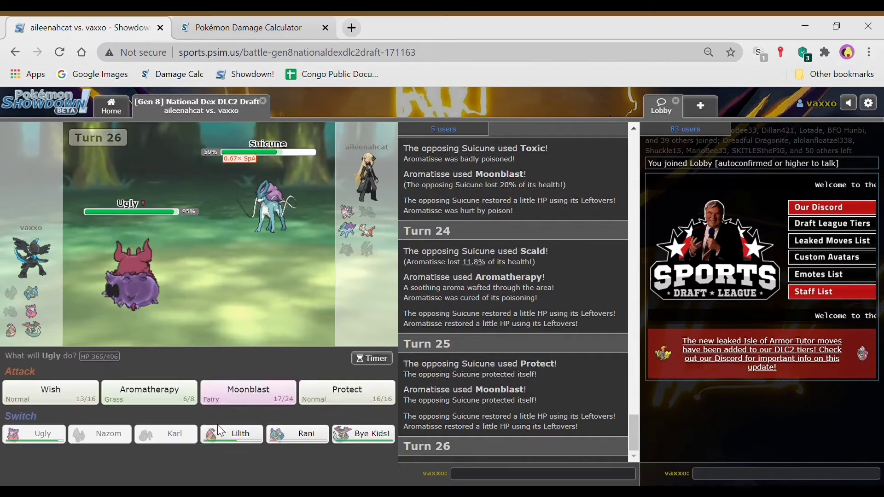
click(248, 392)
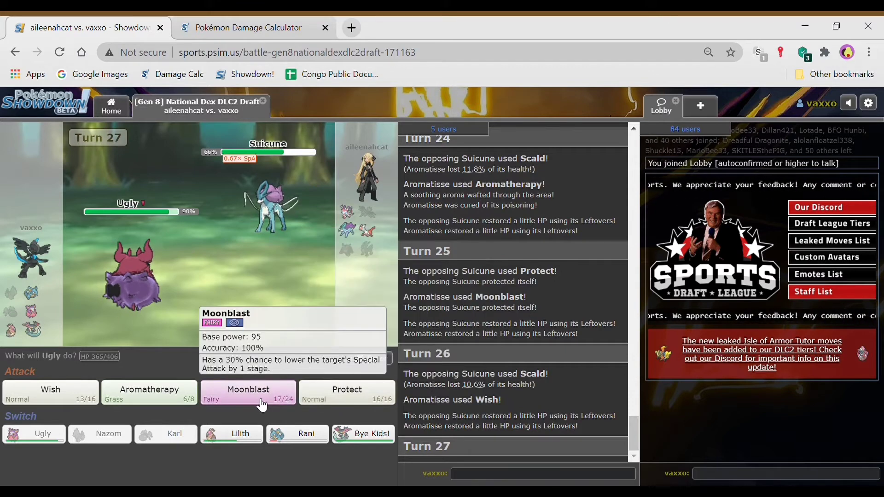
click(248, 393)
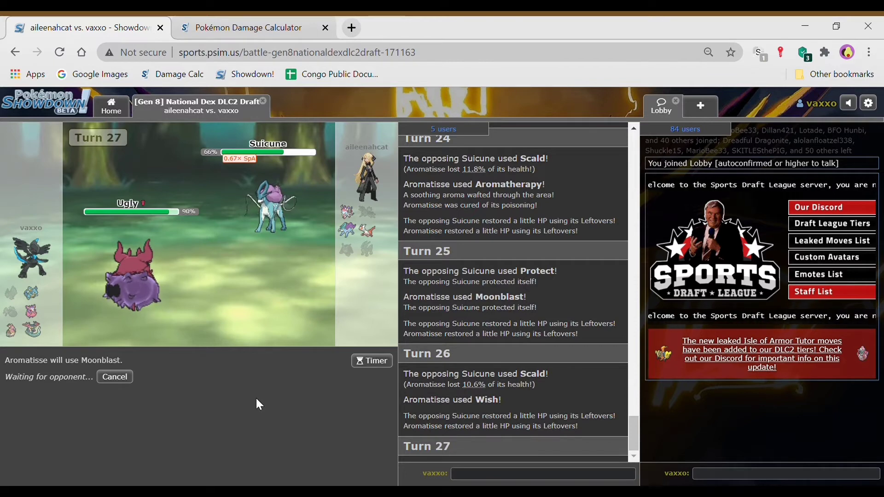
mouse_move(271, 203)
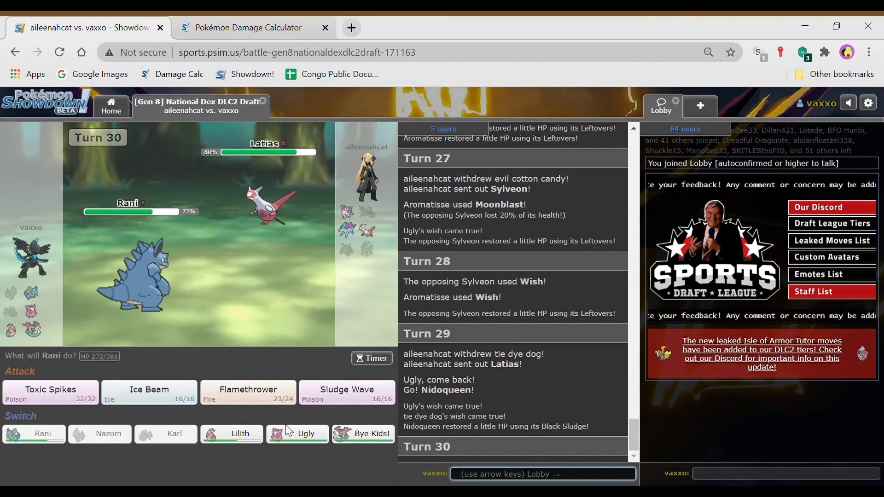
Step: Switch Nidoqueen out for Aromatisse so Latias's Draco Meteor fails
click(298, 434)
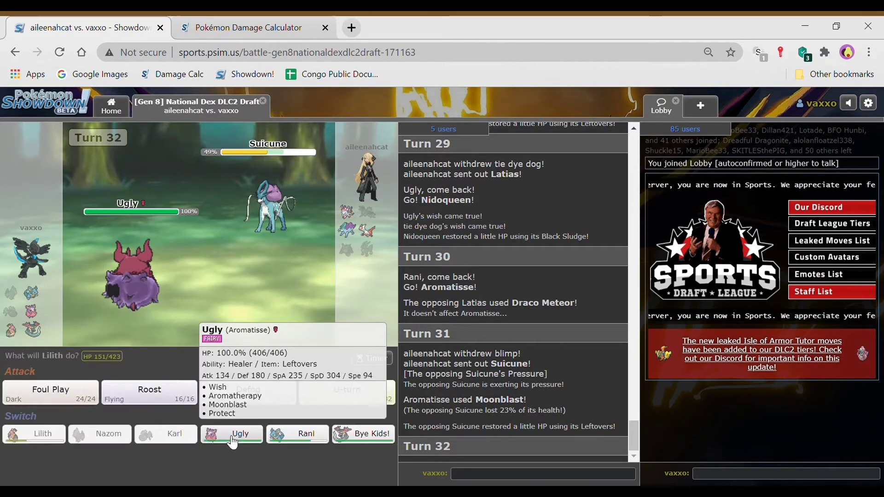
Step: Send Aromatisse in, then have Mandibuzz Roost and U-turn Suicune down to 54%
click(232, 434)
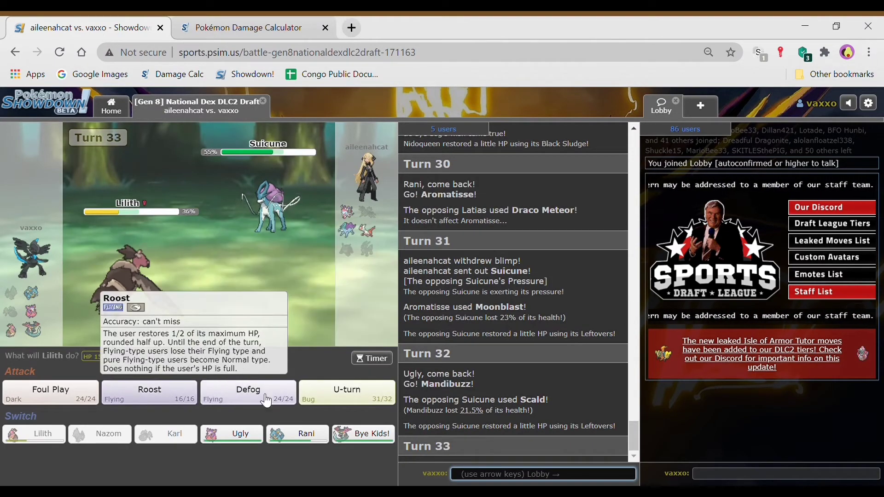
click(150, 392)
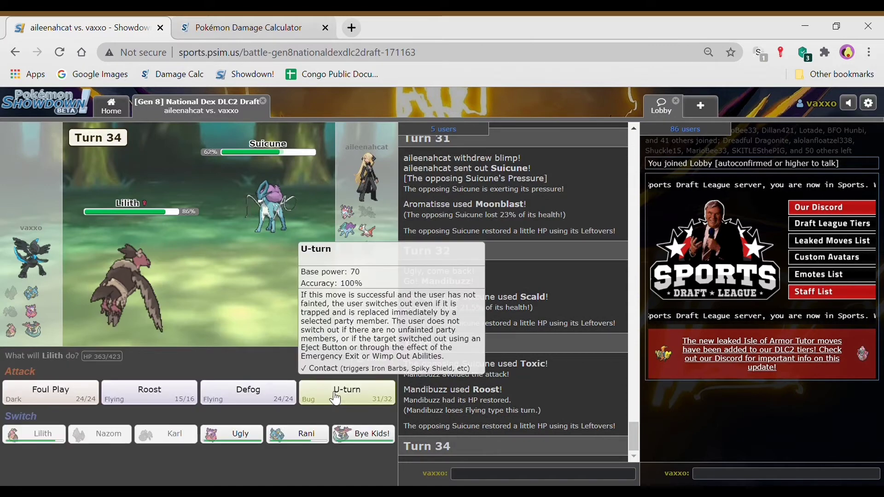
click(347, 392)
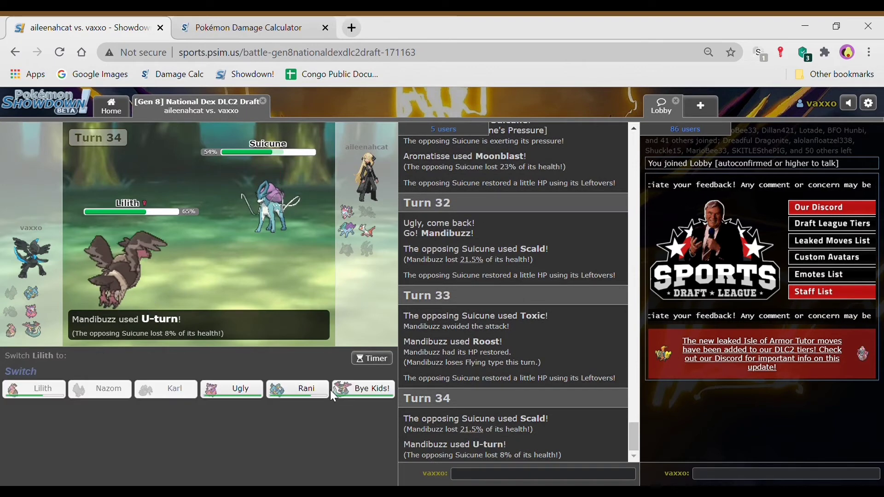
mouse_move(363, 388)
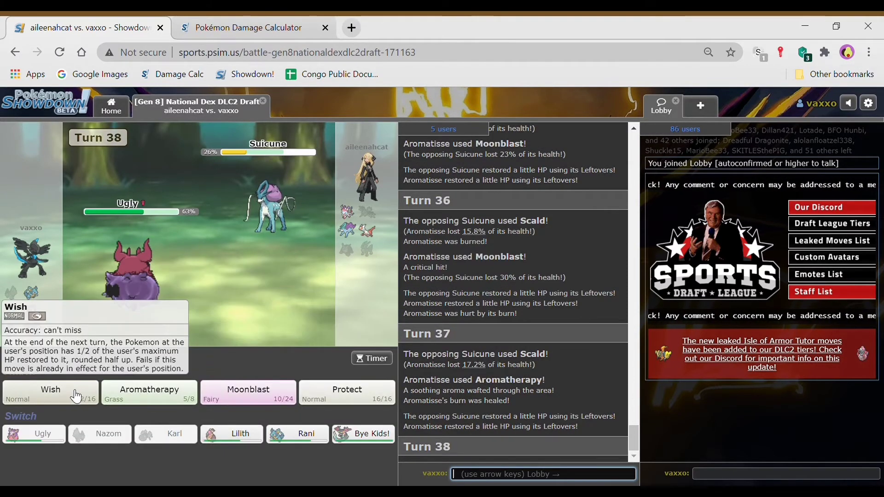
Step: Have Aromatisse use Wish, Protect, then two Moonblasts to knock out Suicune
click(49, 394)
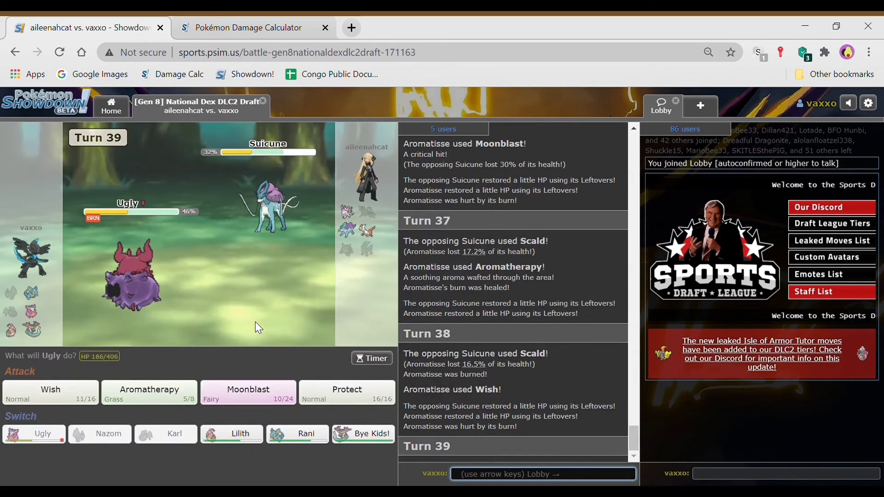
mouse_move(347, 389)
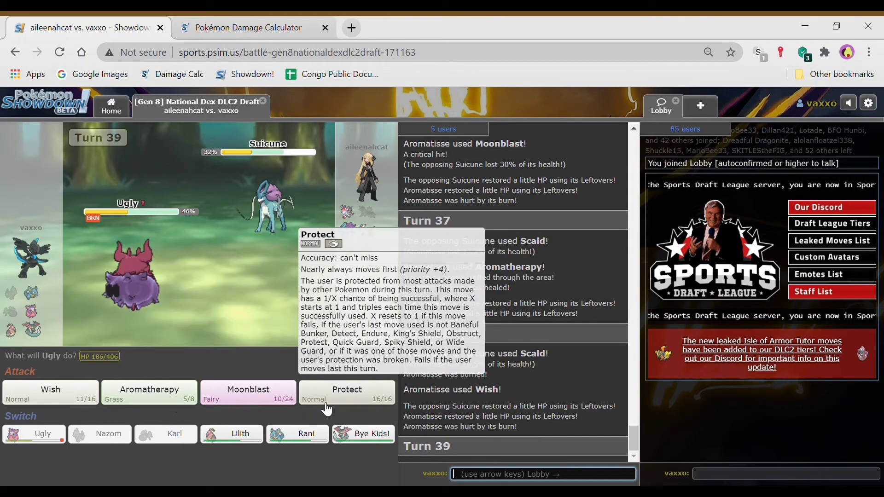
click(347, 394)
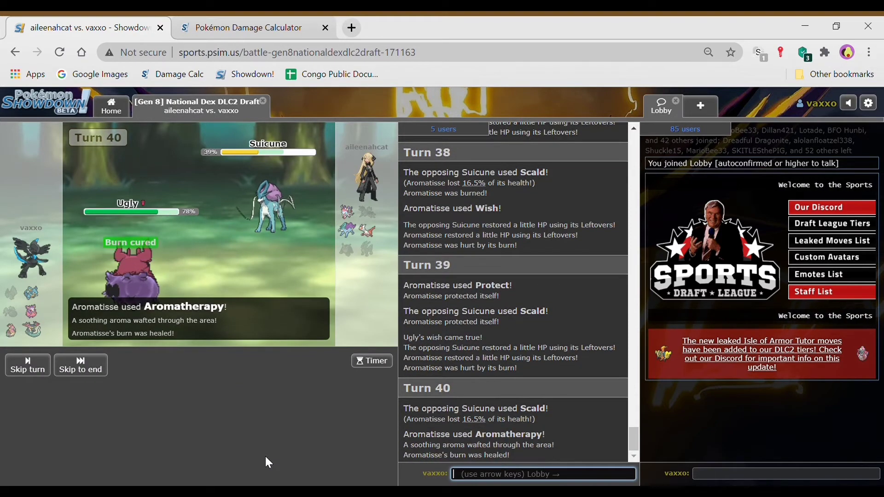
mouse_move(274, 203)
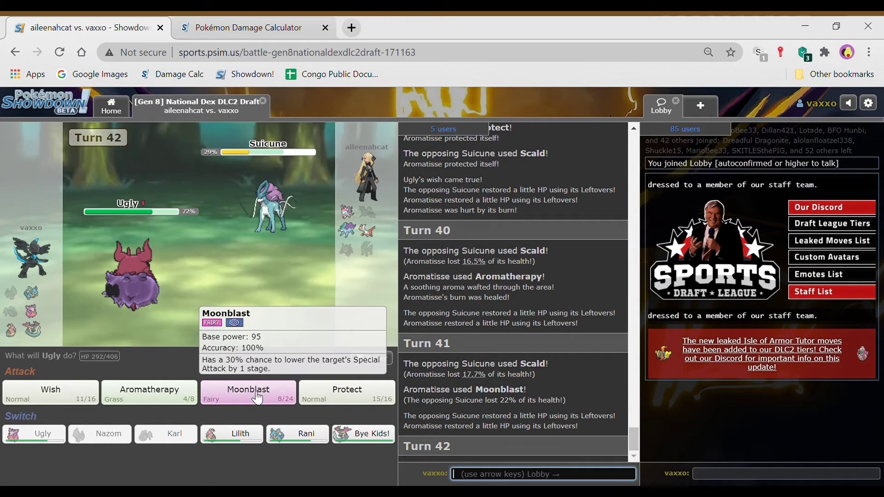
click(247, 392)
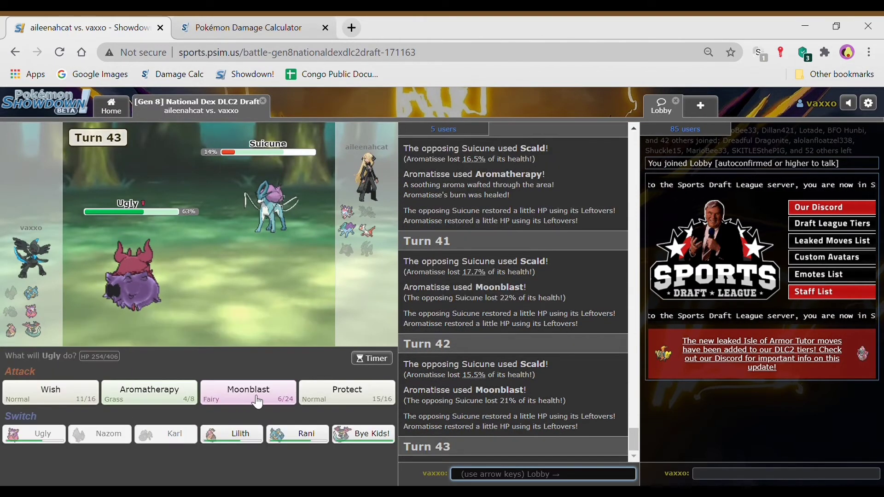
click(248, 389)
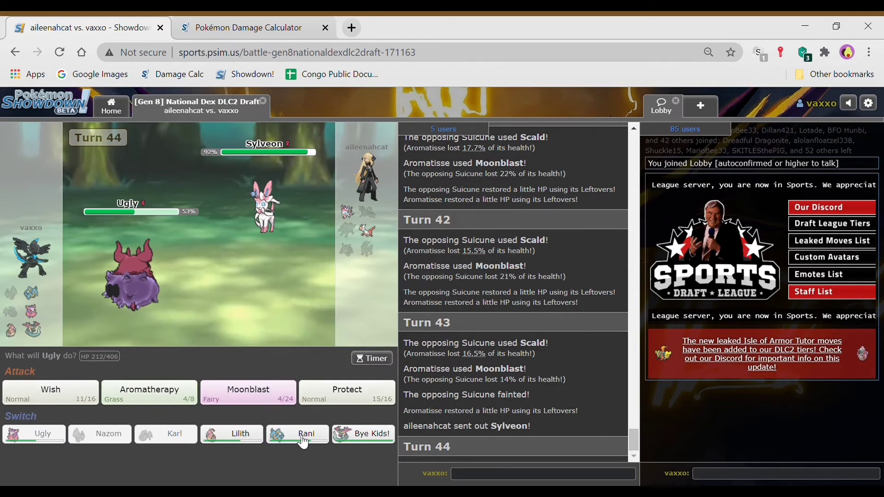
Step: Switch Aromatisse out for Nidoqueen and hit Sylveon and the incoming Latias with Sludge Wave
click(298, 434)
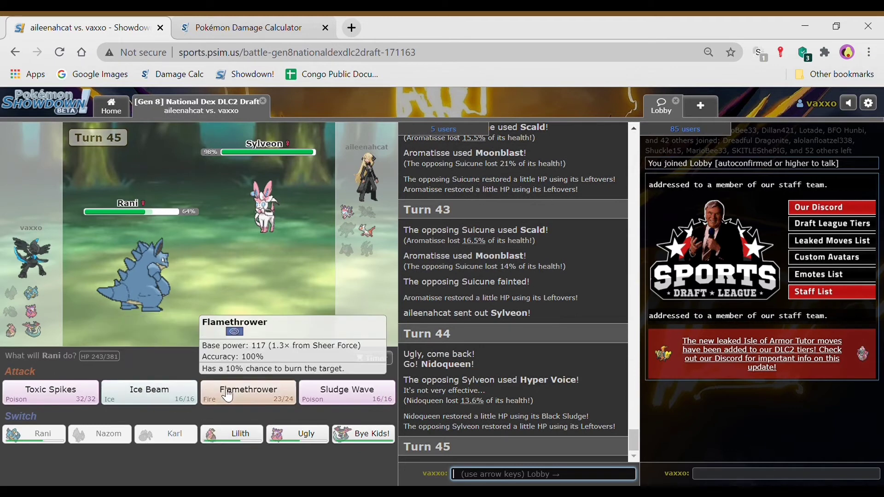
click(347, 392)
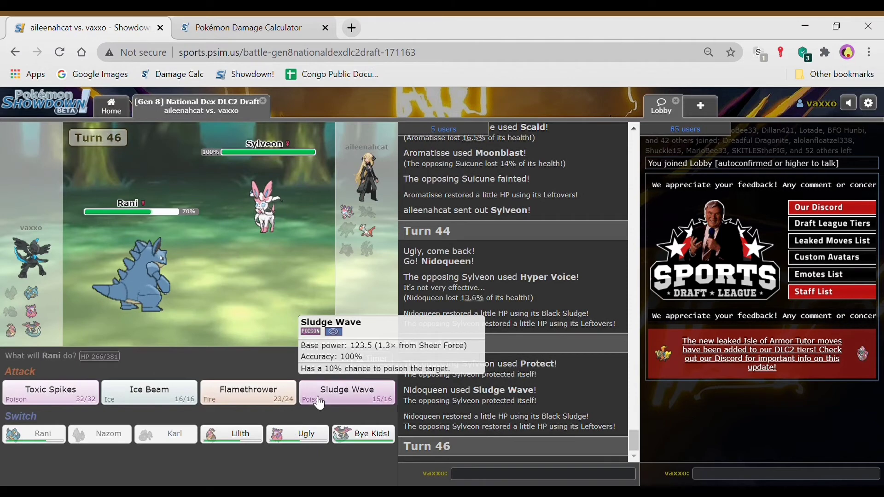
click(347, 392)
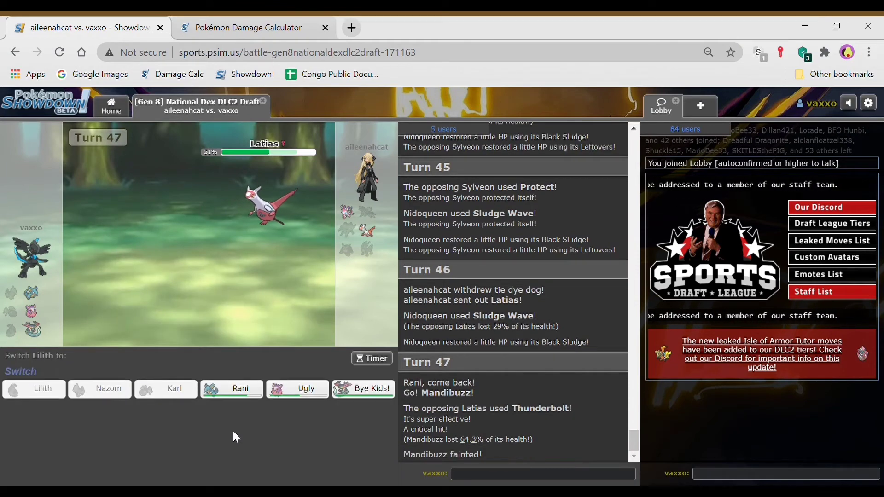
mouse_move(363, 389)
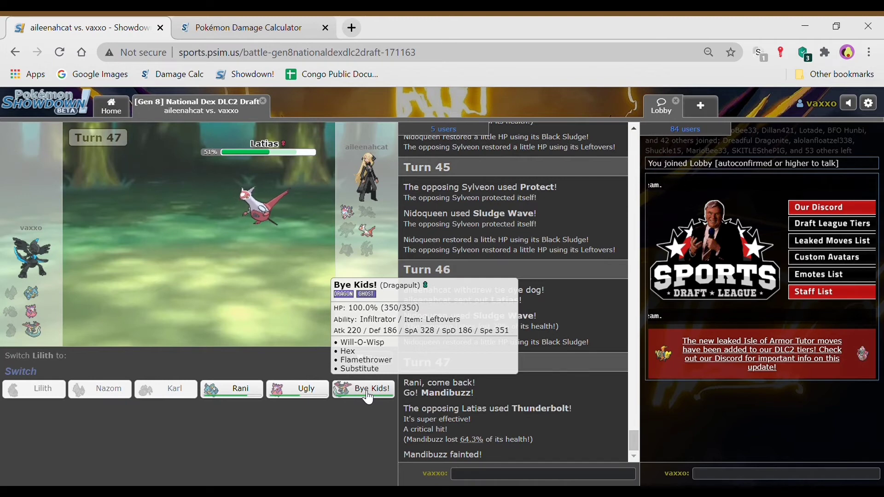
Step: Replace fainted Mandibuzz, then have Nidoqueen Sludge Wave Sylveon down to 59%
click(363, 389)
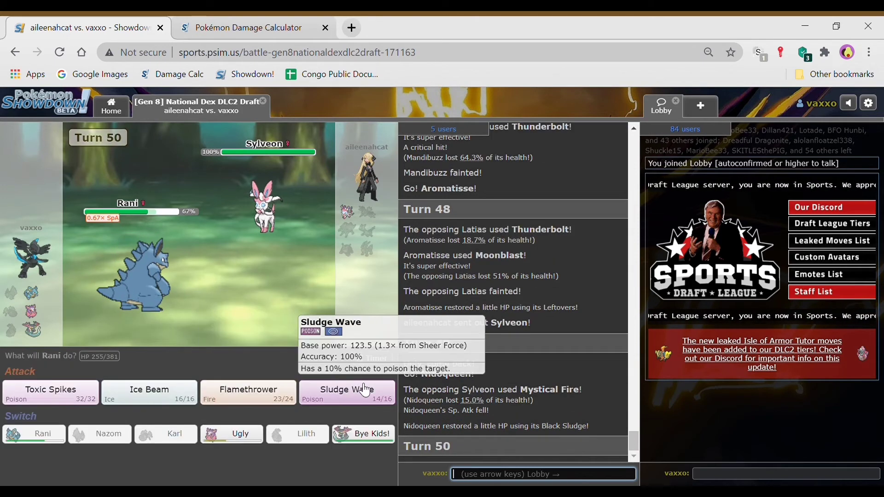
click(347, 393)
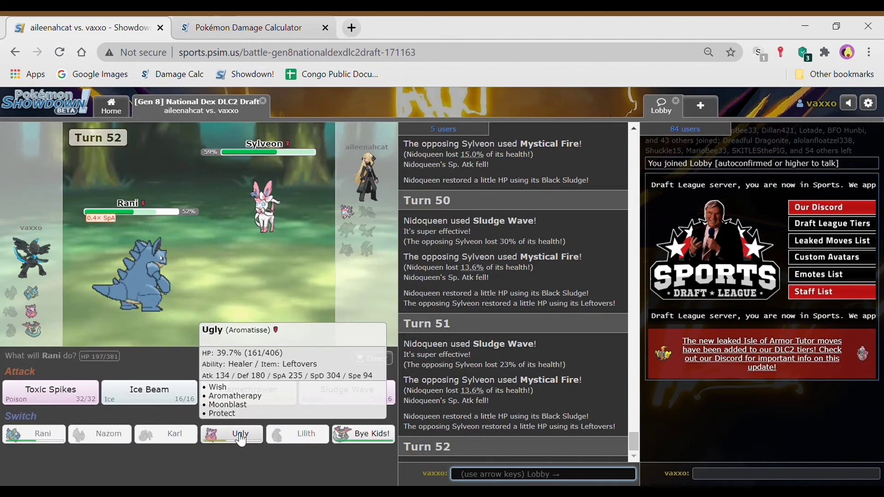
Step: Swap the weakened Nidoqueen out for Aromatisse against Sylveon
click(231, 434)
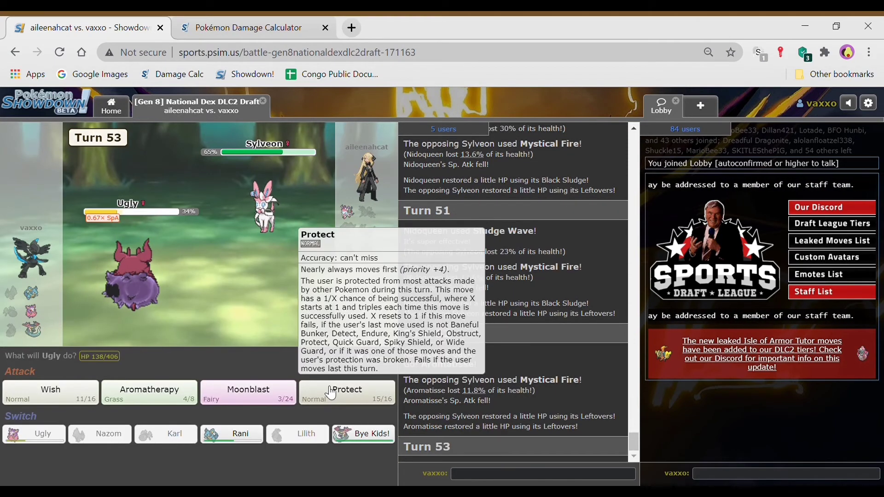
Step: Have Aromatisse Protect this turn before Dragapult comes in to burn Sylveon
click(346, 393)
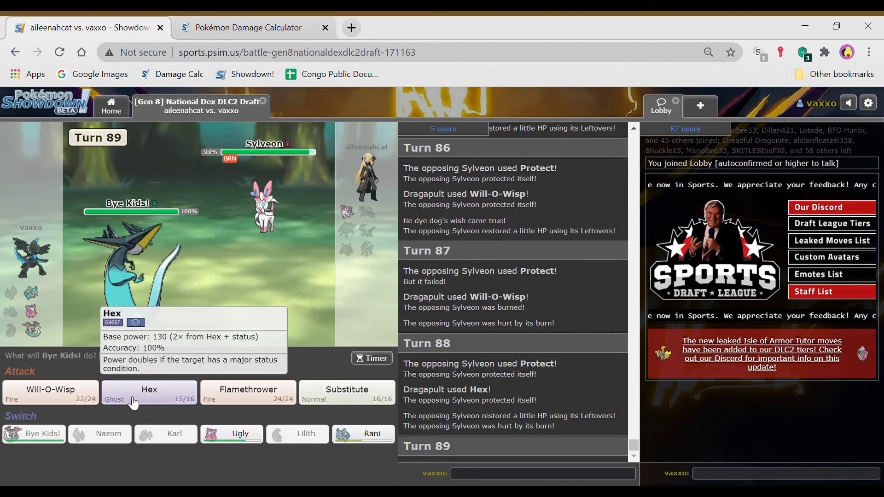
Step: Have Dragapult Hex the burned Sylveon down to 14%
click(150, 392)
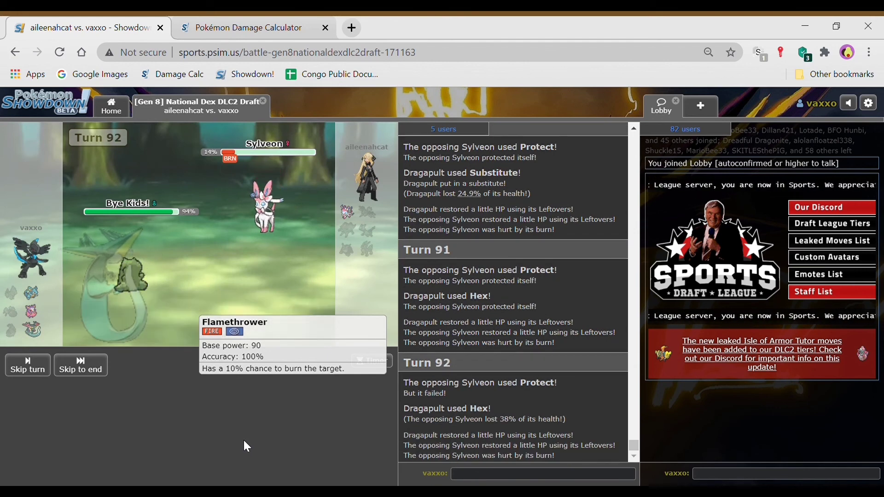
Step: Finish Sylveon with Dragapult's attack to win, then start typing 'th' in chat
click(292, 322)
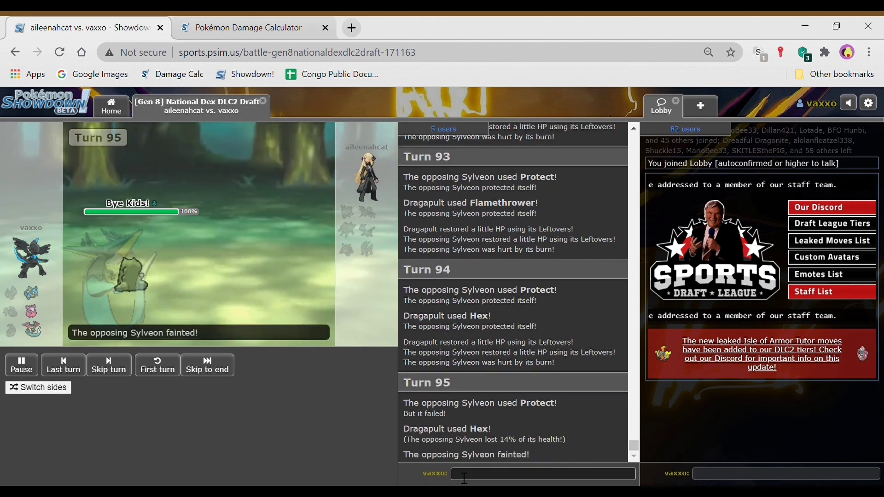
text(th)
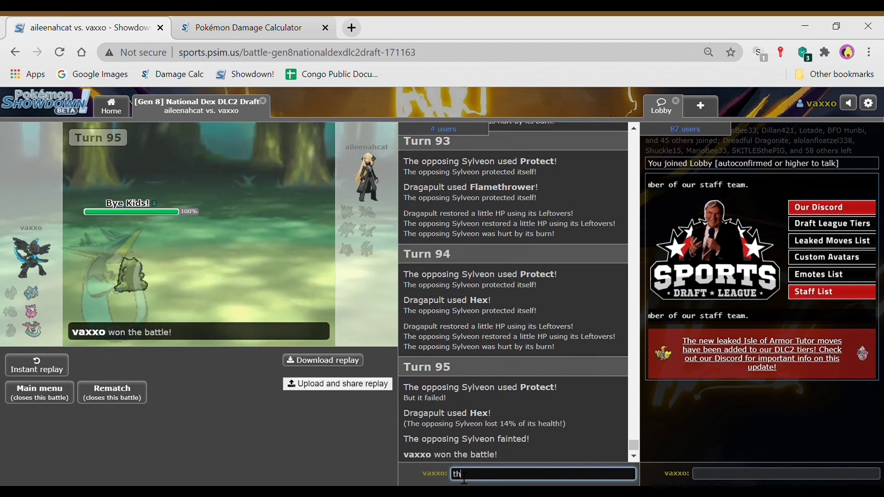